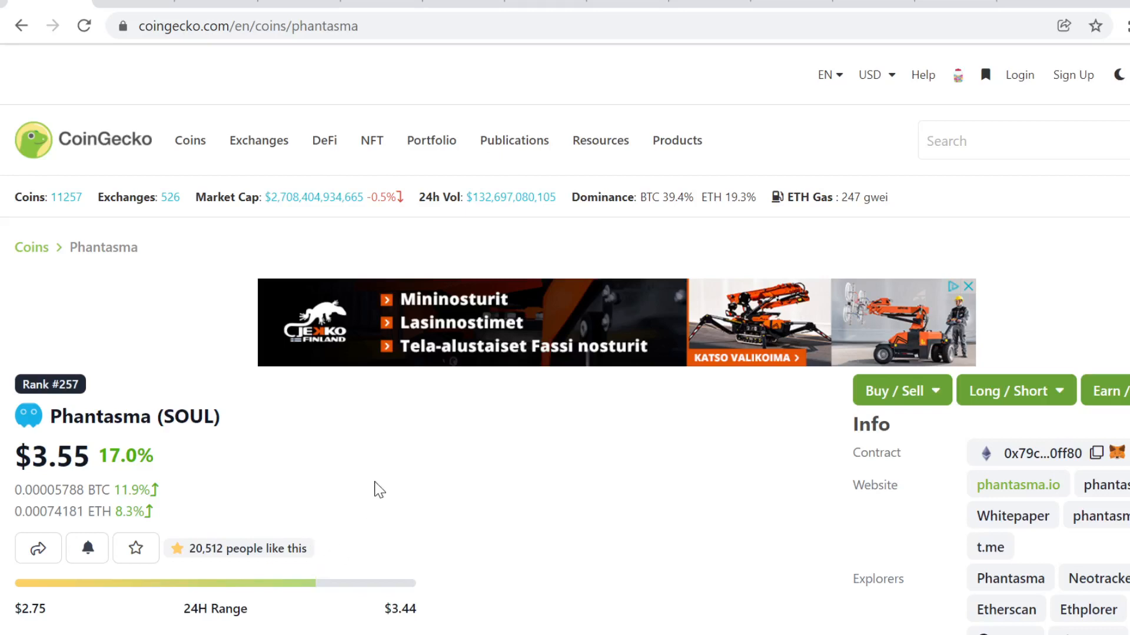
{"action": "mouse_move", "coordinate": [229, 440]}
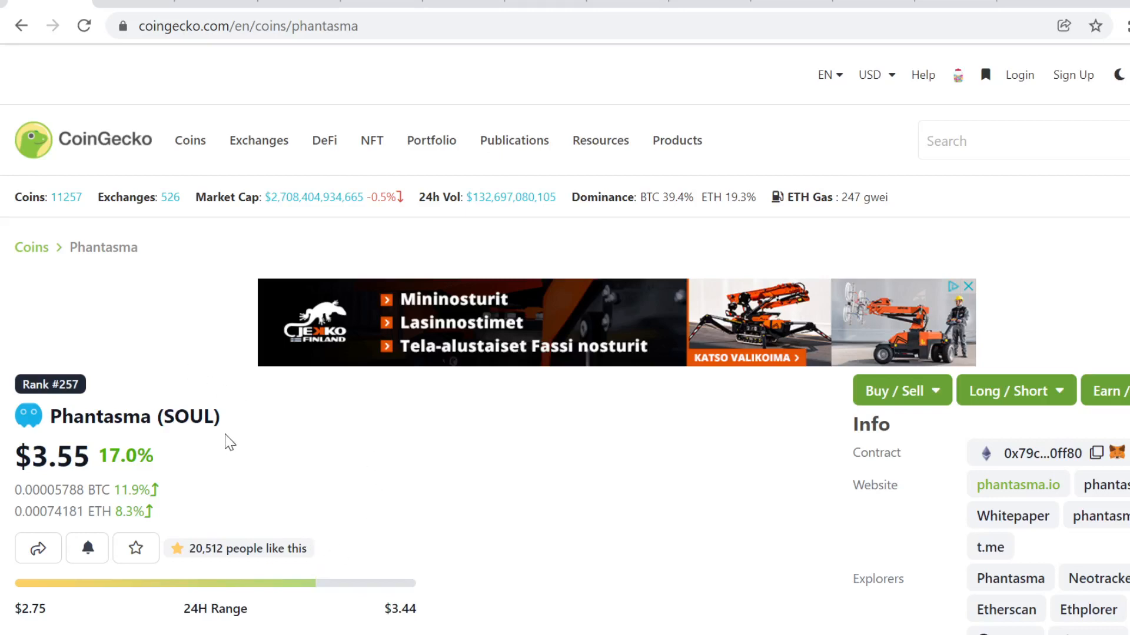
Scroll the Phantasma (SOUL) page down to the all-time price chart and select it
{"action": "scroll", "scroll_direction": "down", "scroll_amount": 3}
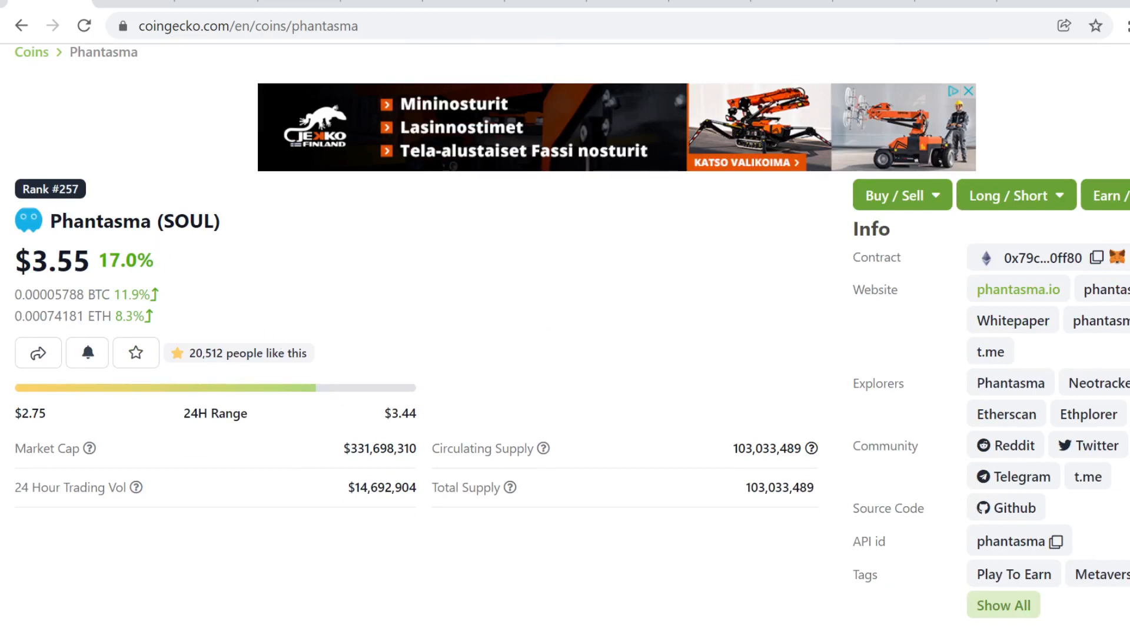
{"action": "left_click", "coordinate": [1017, 289]}
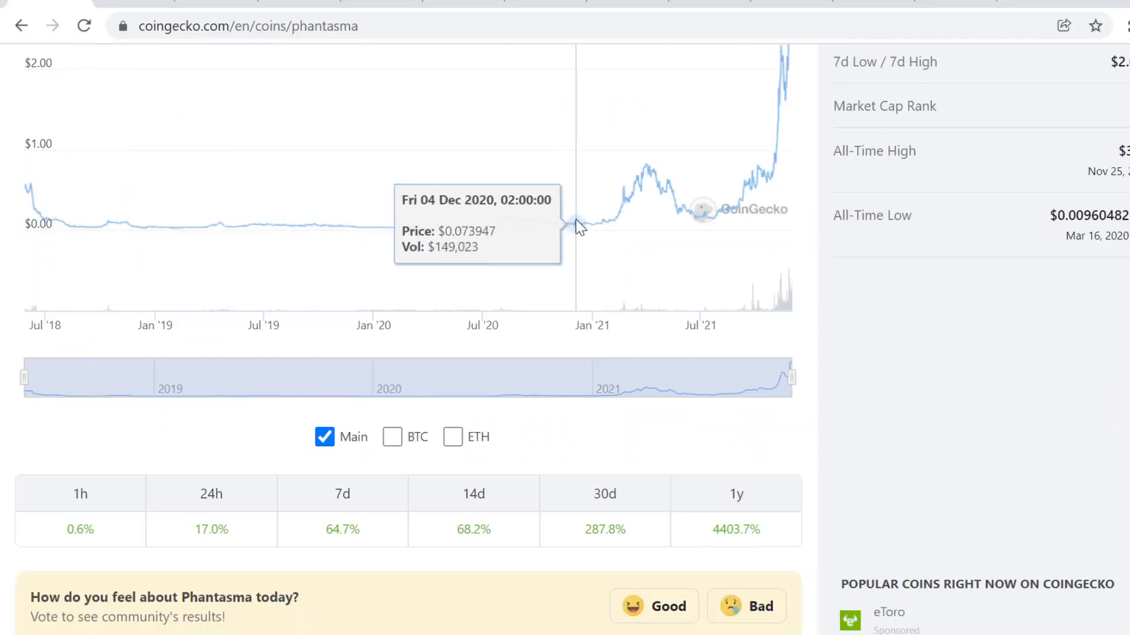
Scroll down to Phantasma's May 2018–November 2021 chart with all-time high and low
{"action": "scroll", "scroll_direction": "down", "scroll_amount": 3}
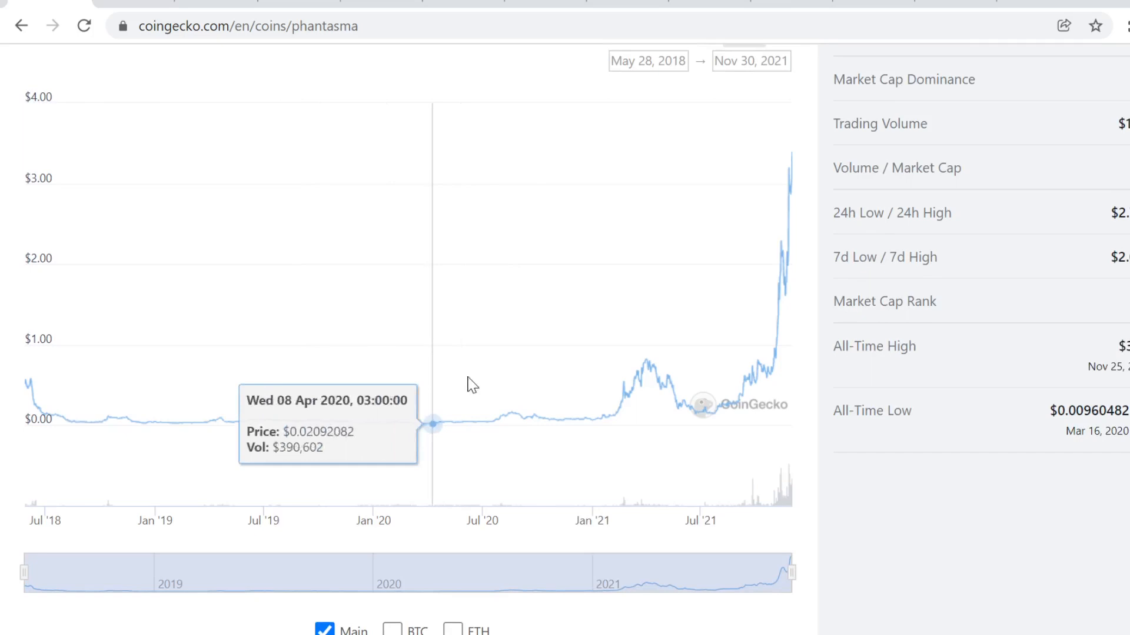
{"action": "mouse_move", "coordinate": [695, 411]}
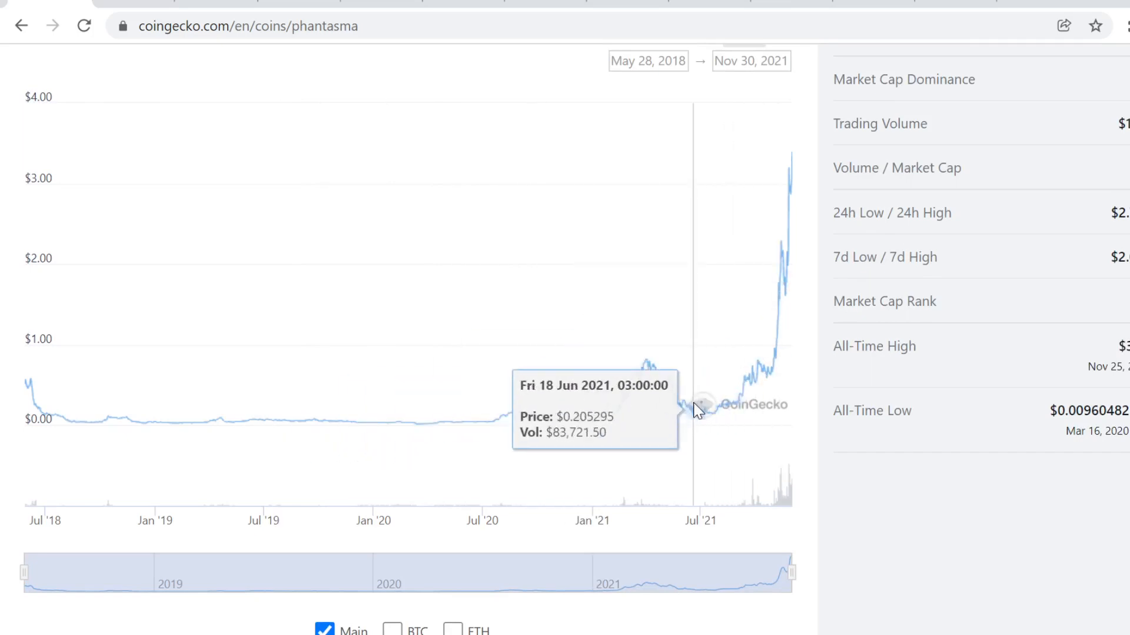
{"action": "mouse_move", "coordinate": [716, 417]}
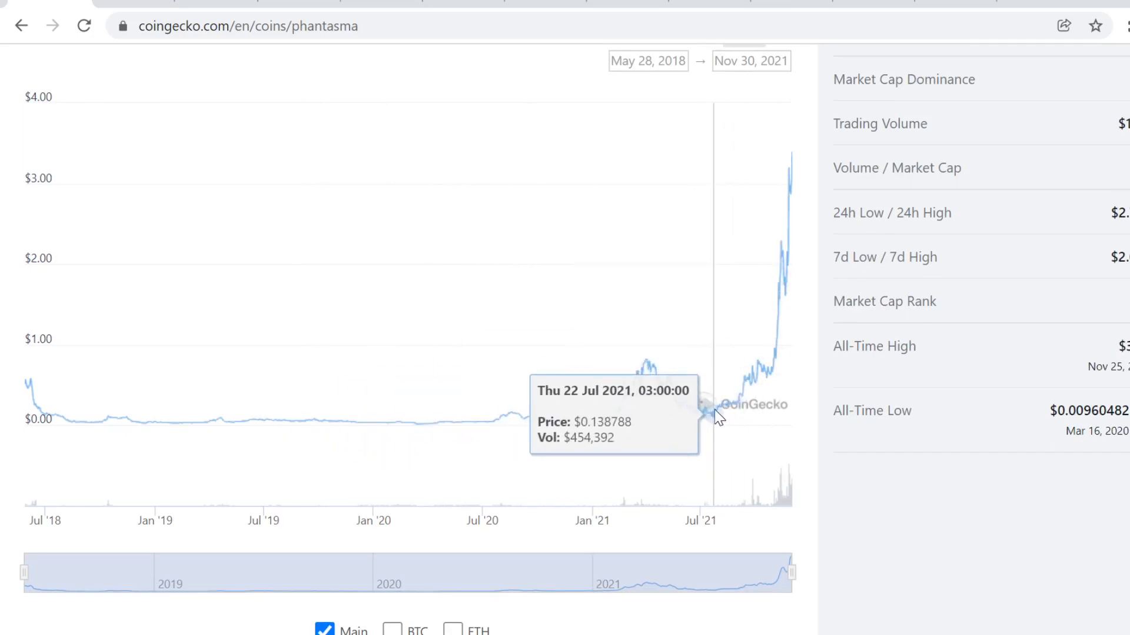
{"action": "mouse_move", "coordinate": [705, 418]}
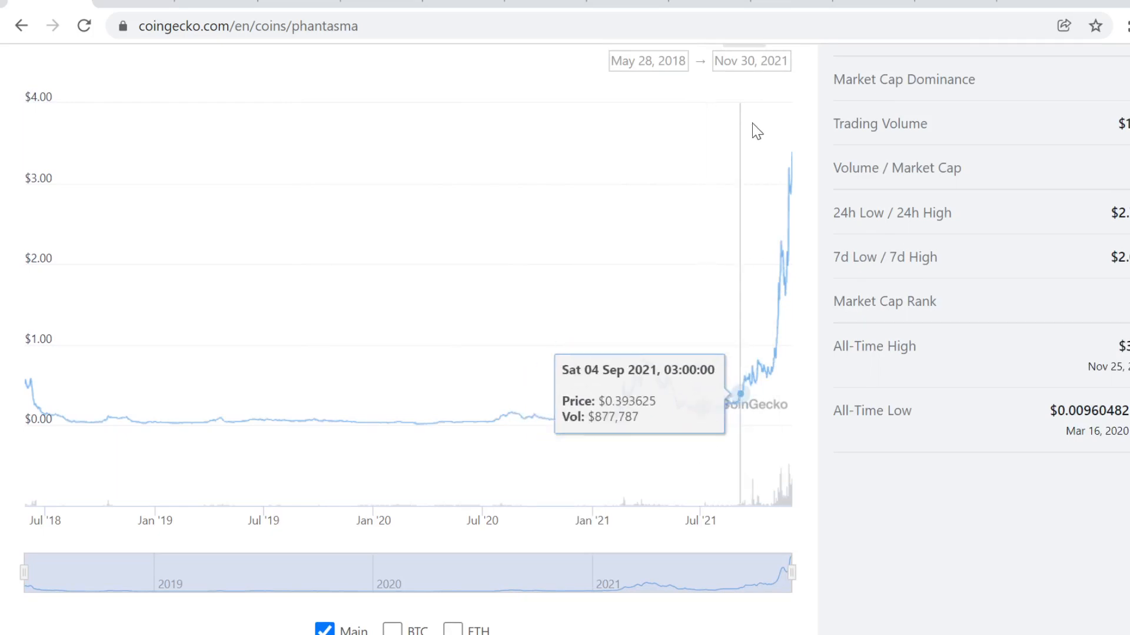
{"action": "mouse_move", "coordinate": [790, 186]}
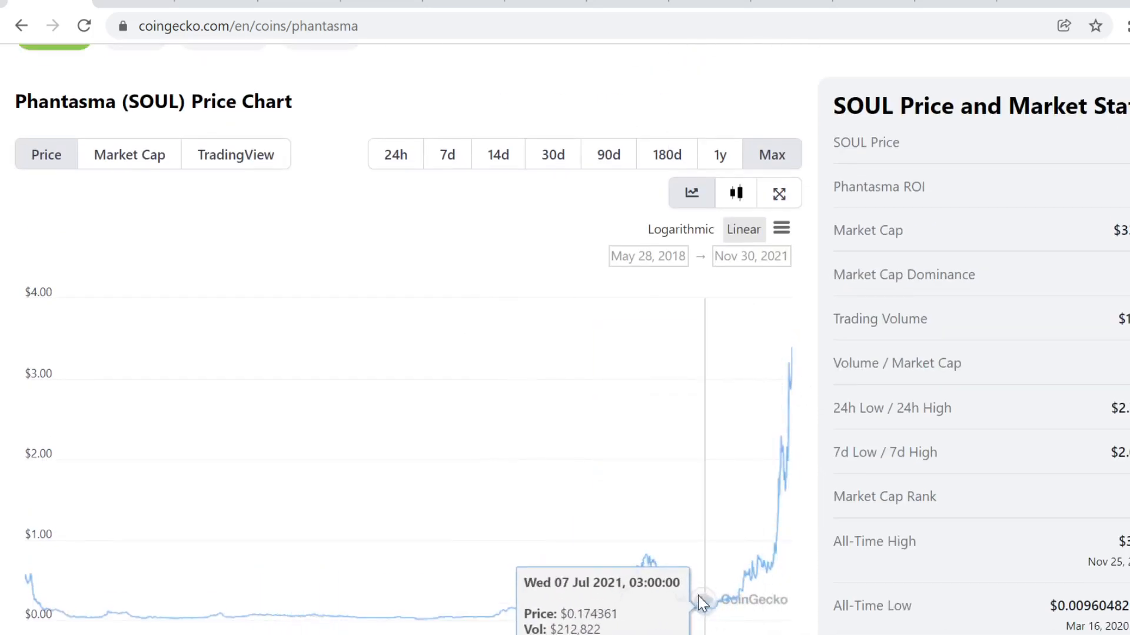
{"action": "mouse_move", "coordinate": [712, 605]}
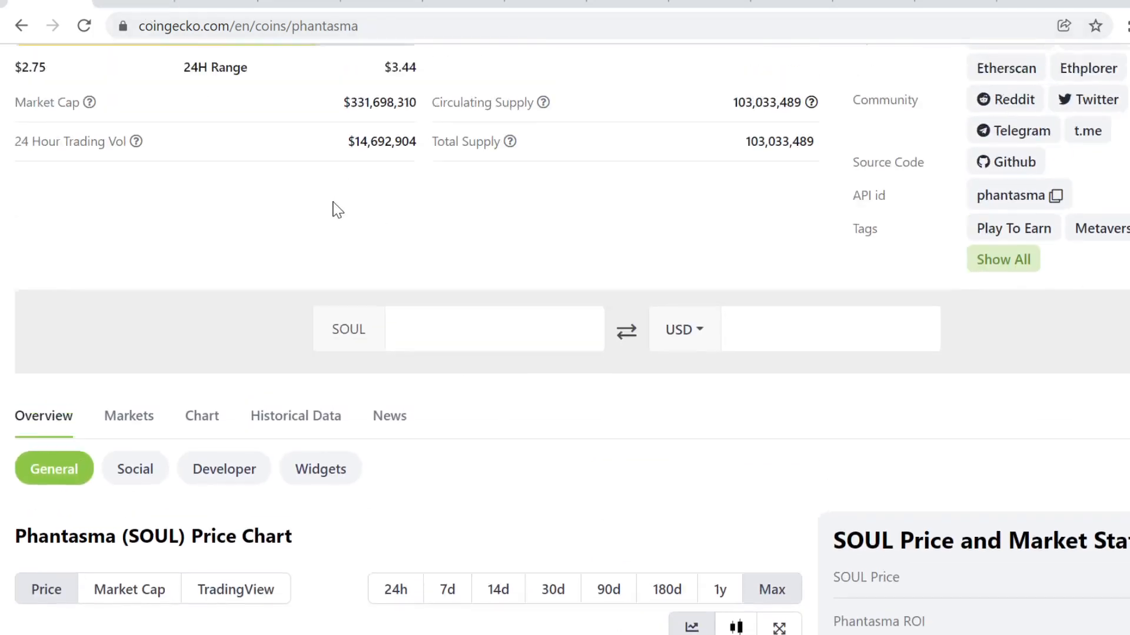
{"action": "scroll", "scroll_direction": "up", "scroll_amount": 3}
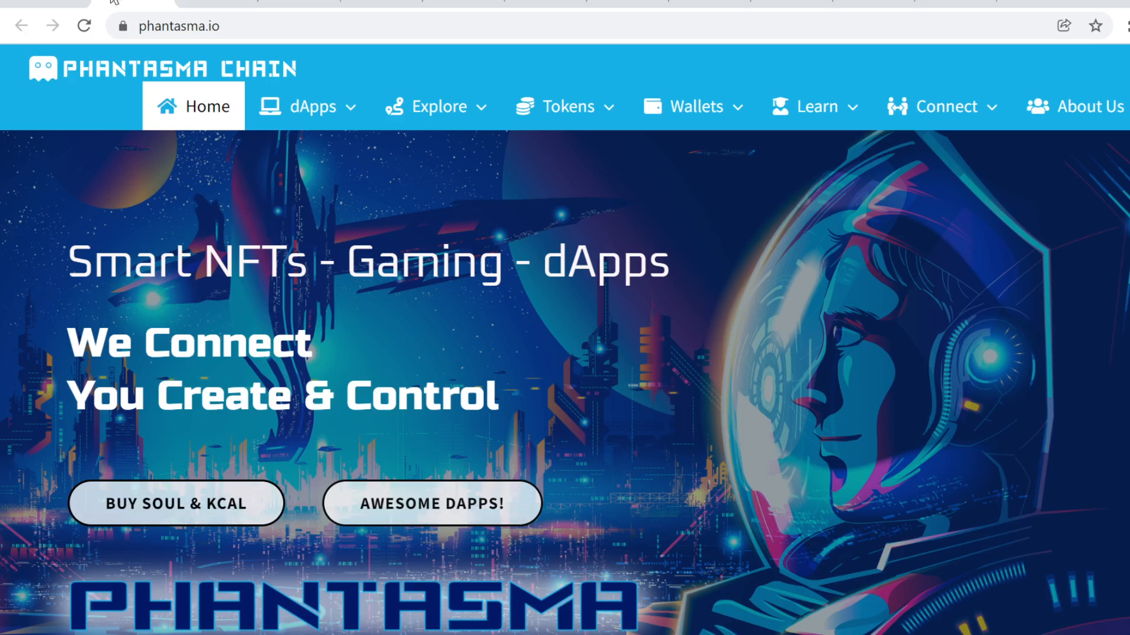
{"action": "mouse_move", "coordinate": [320, 282]}
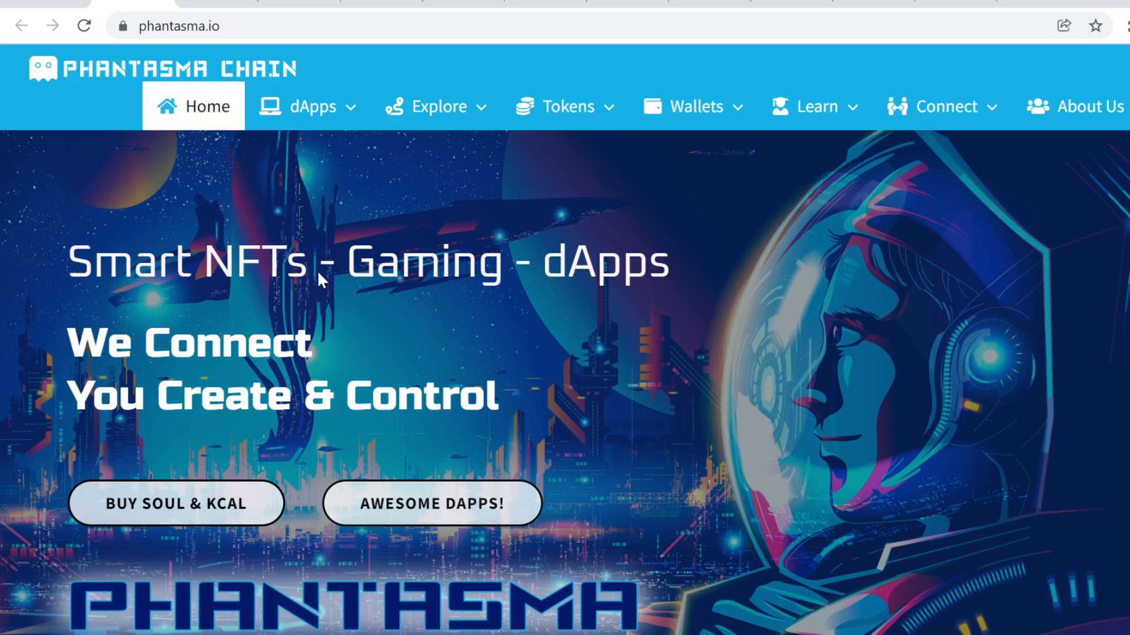
{"action": "mouse_move", "coordinate": [326, 380]}
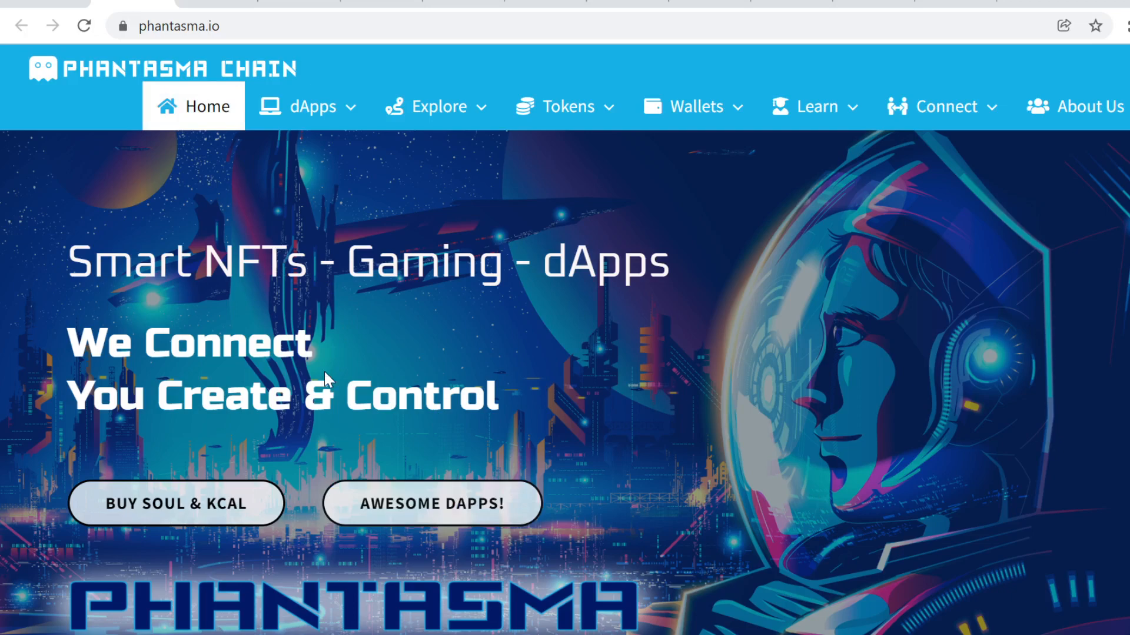
{"action": "scroll", "scroll_direction": "down", "scroll_amount": 3}
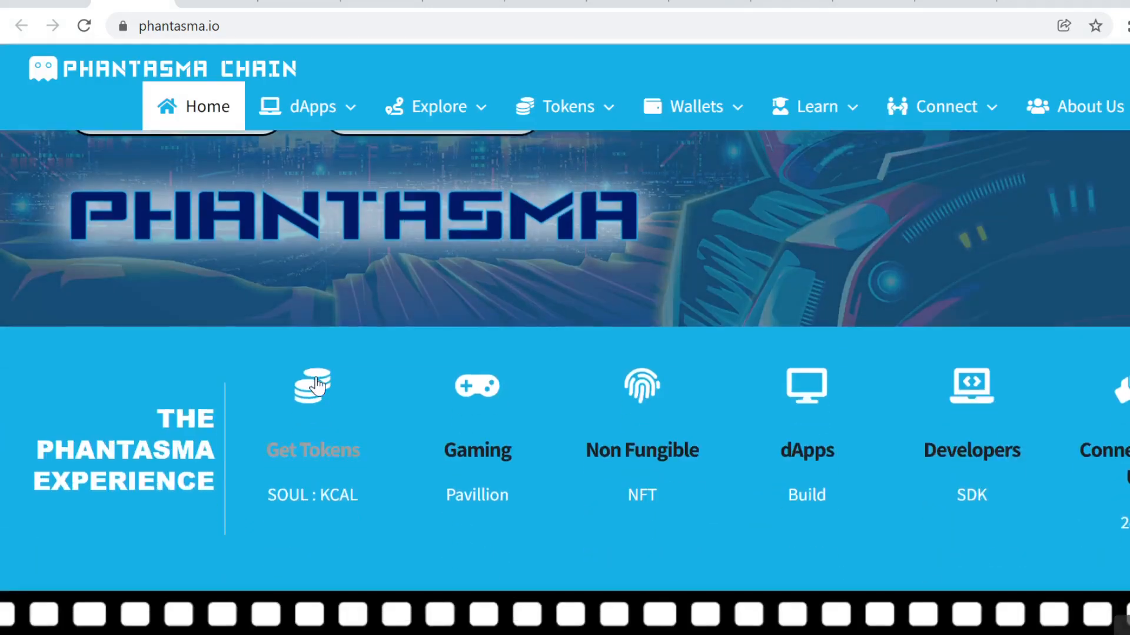
{"action": "scroll", "scroll_direction": "down", "scroll_amount": 3}
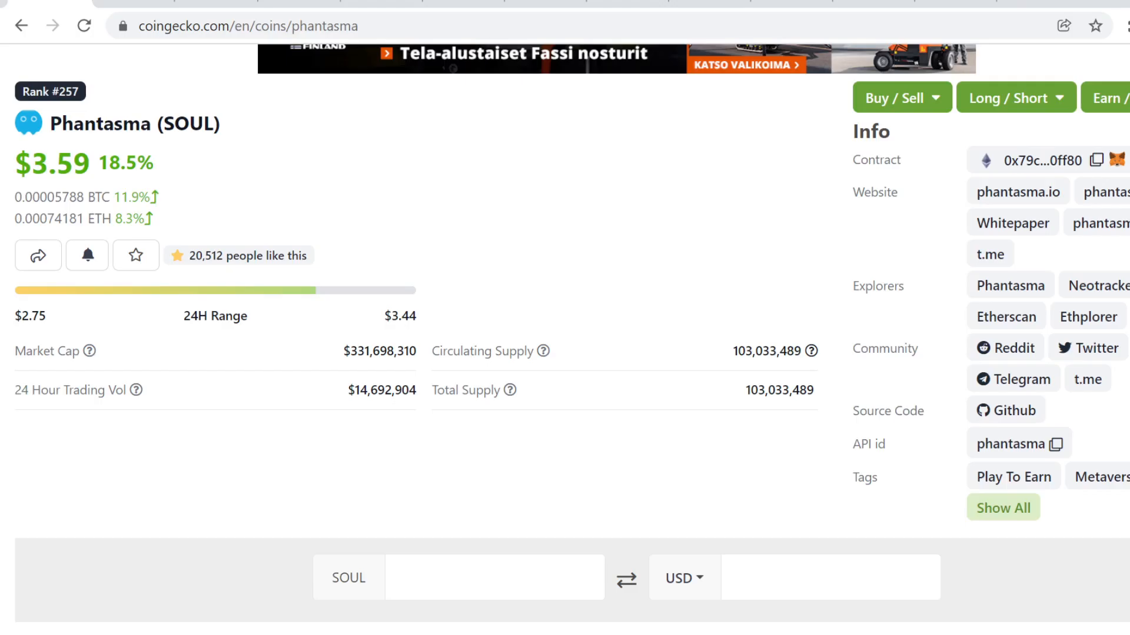
Scroll past the converter and Overview tabs to the SOUL price history chart
{"action": "scroll", "scroll_direction": "down", "scroll_amount": 3}
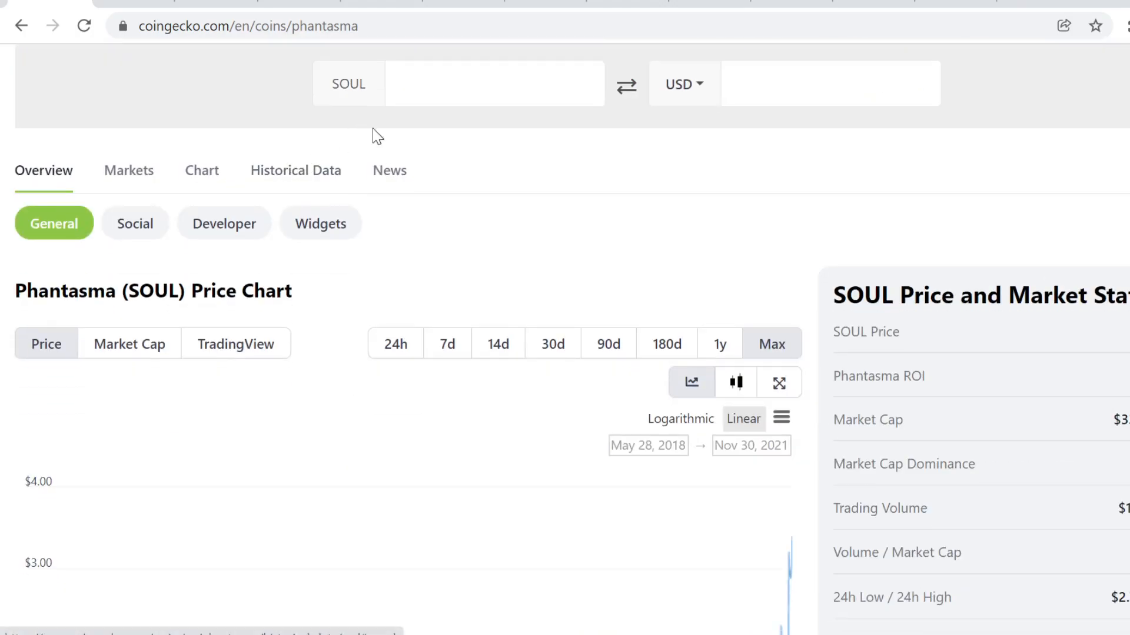
{"action": "scroll", "scroll_direction": "down", "scroll_amount": 3}
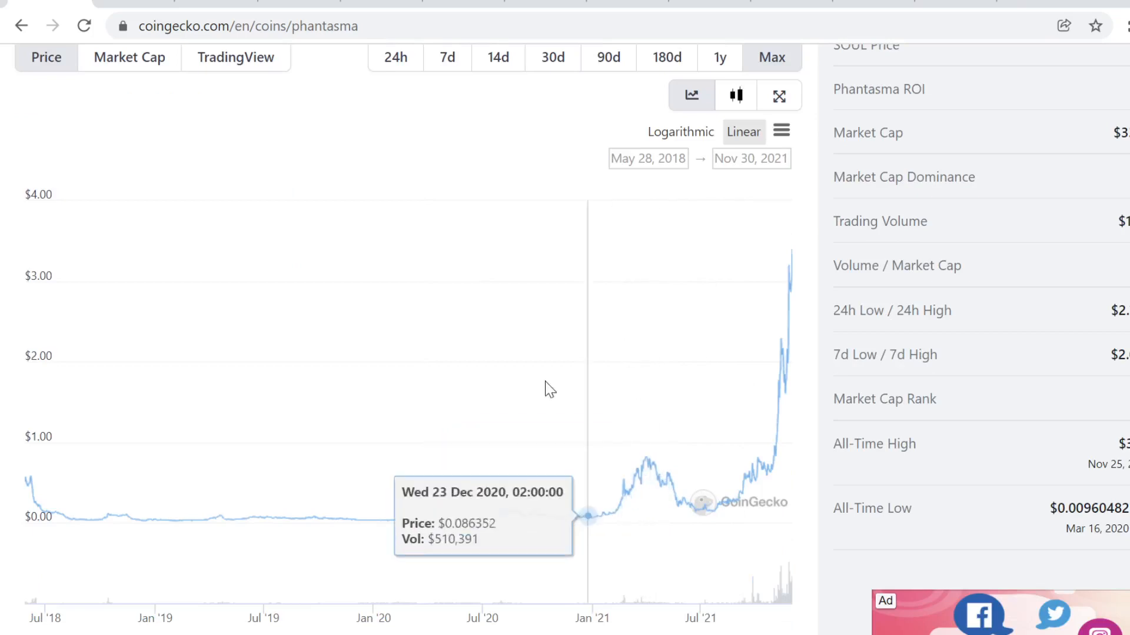
{"action": "mouse_move", "coordinate": [445, 411]}
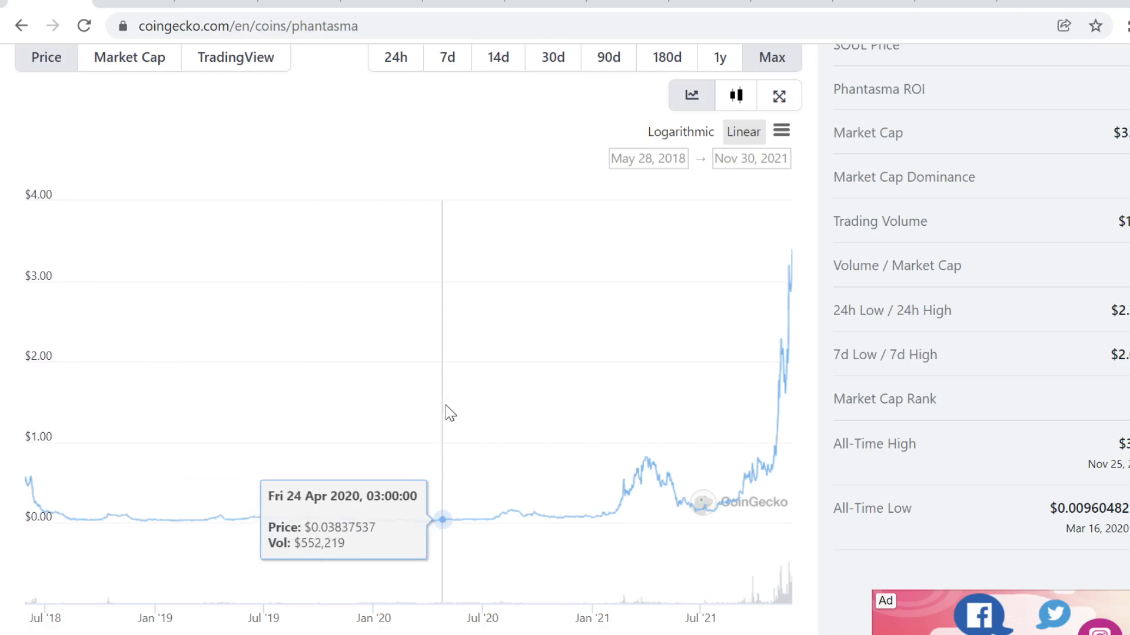
Scroll down Phantasma's page to the Markets table of exchanges
{"action": "scroll", "scroll_direction": "down", "scroll_amount": 3}
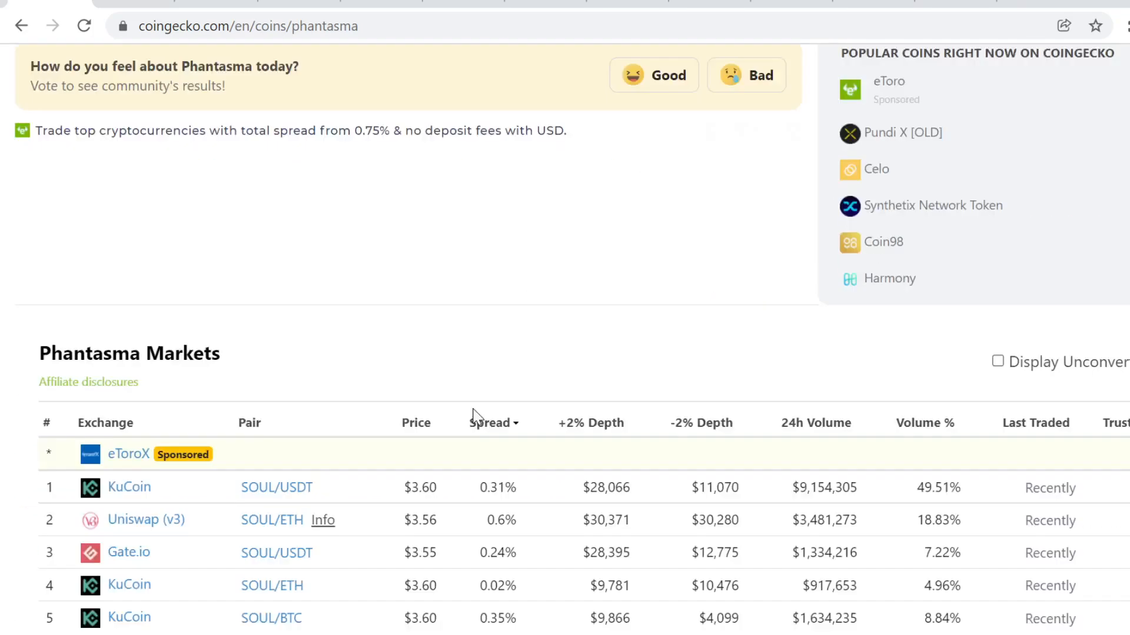
{"action": "scroll", "scroll_direction": "down", "scroll_amount": 3}
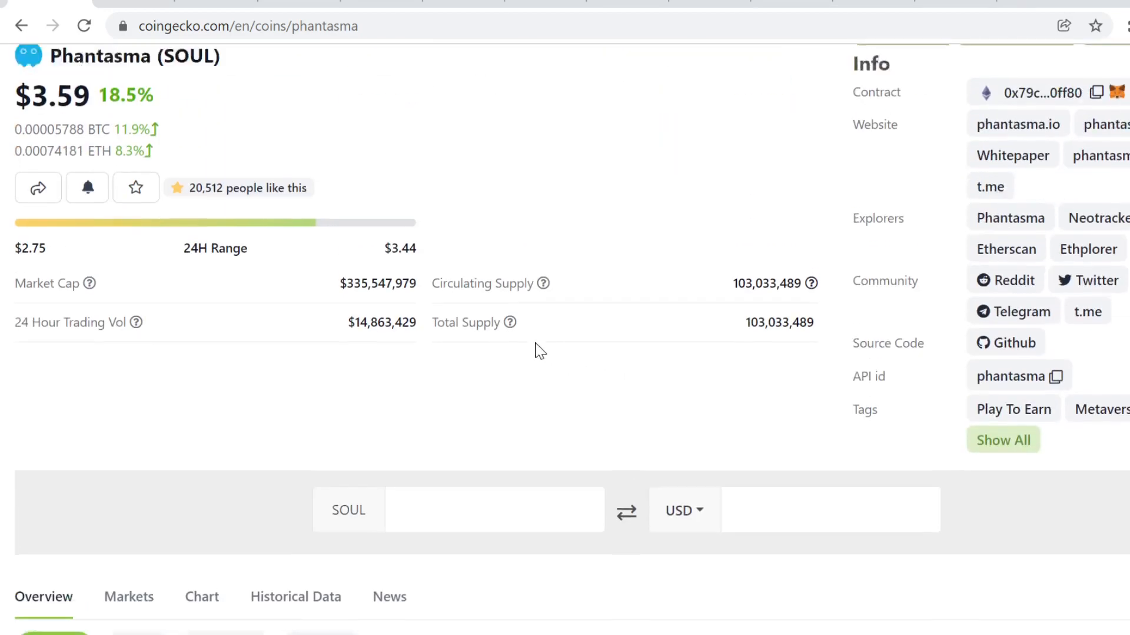
Scroll to the SOUL chart to view the $3.19 peak on 25 November 2021
{"action": "scroll", "scroll_direction": "down", "scroll_amount": 3}
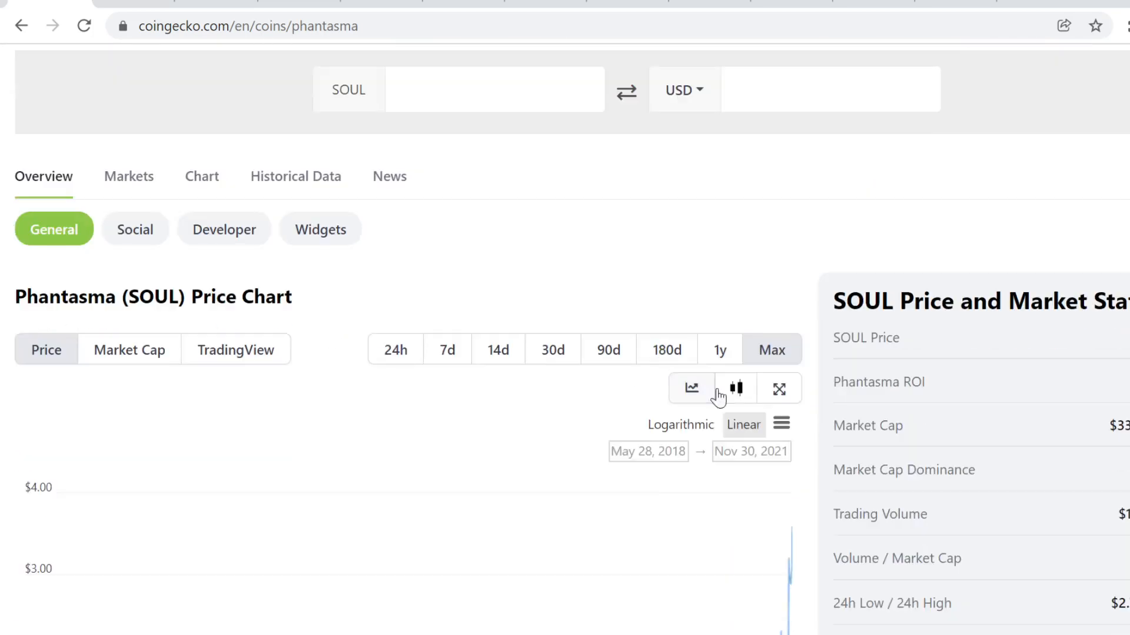
{"action": "scroll", "scroll_direction": "down", "scroll_amount": 3}
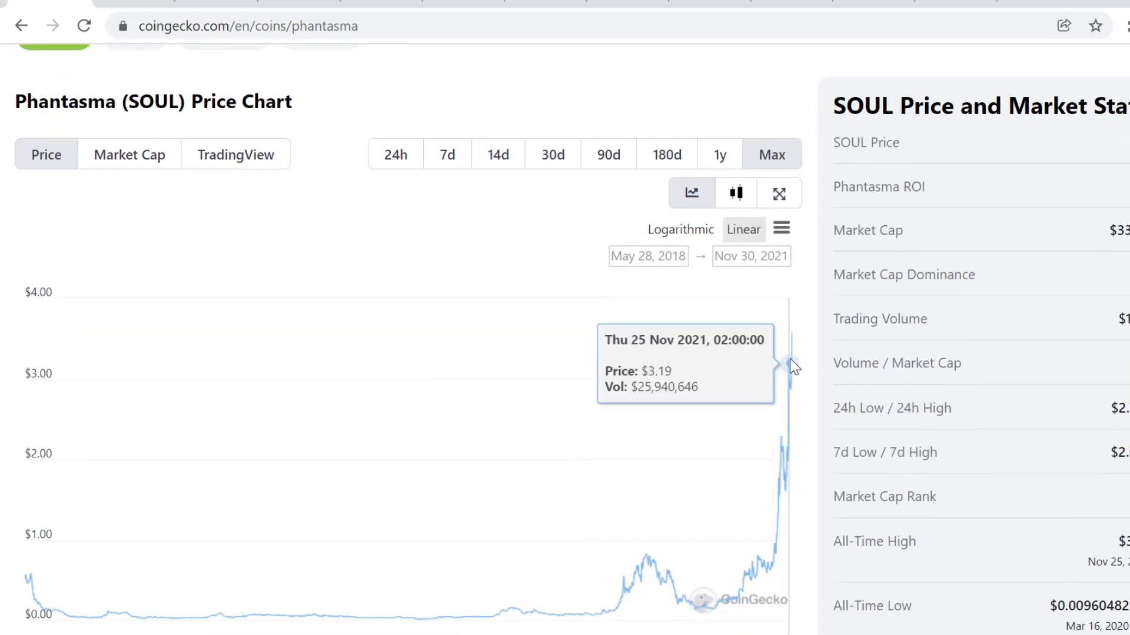
{"action": "mouse_move", "coordinate": [799, 341]}
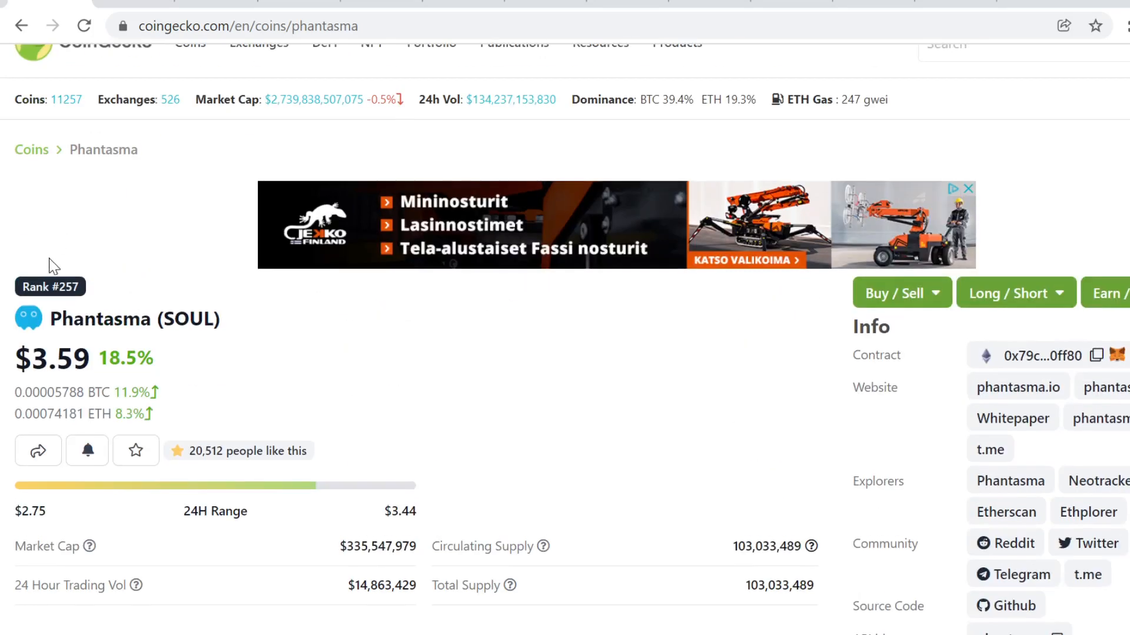
{"action": "mouse_move", "coordinate": [39, 323]}
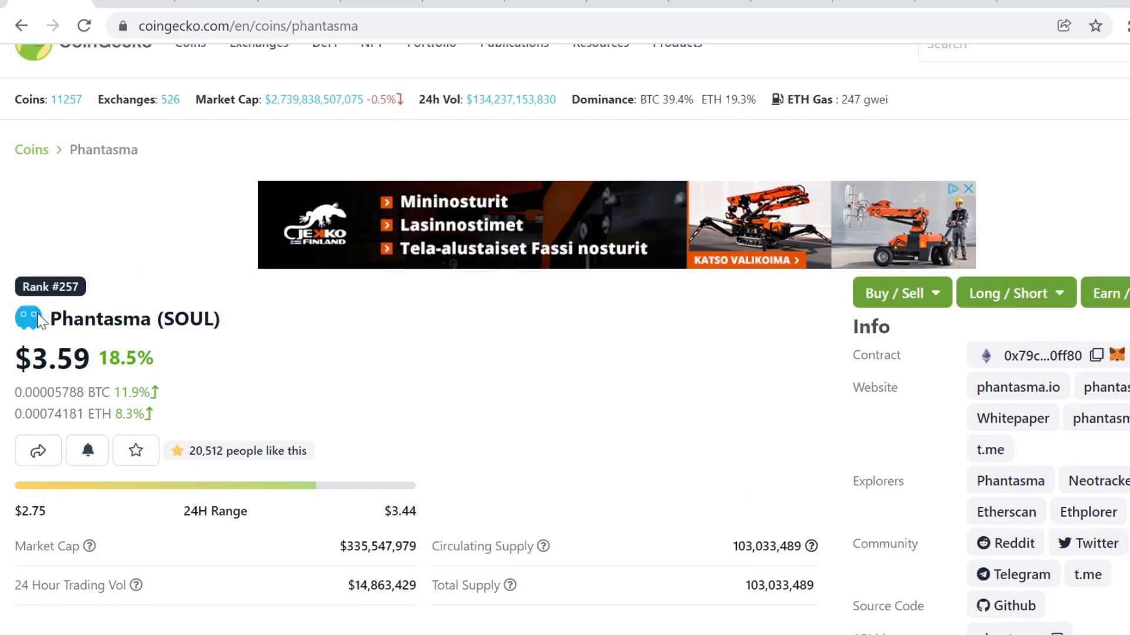
{"action": "mouse_move", "coordinate": [813, 546]}
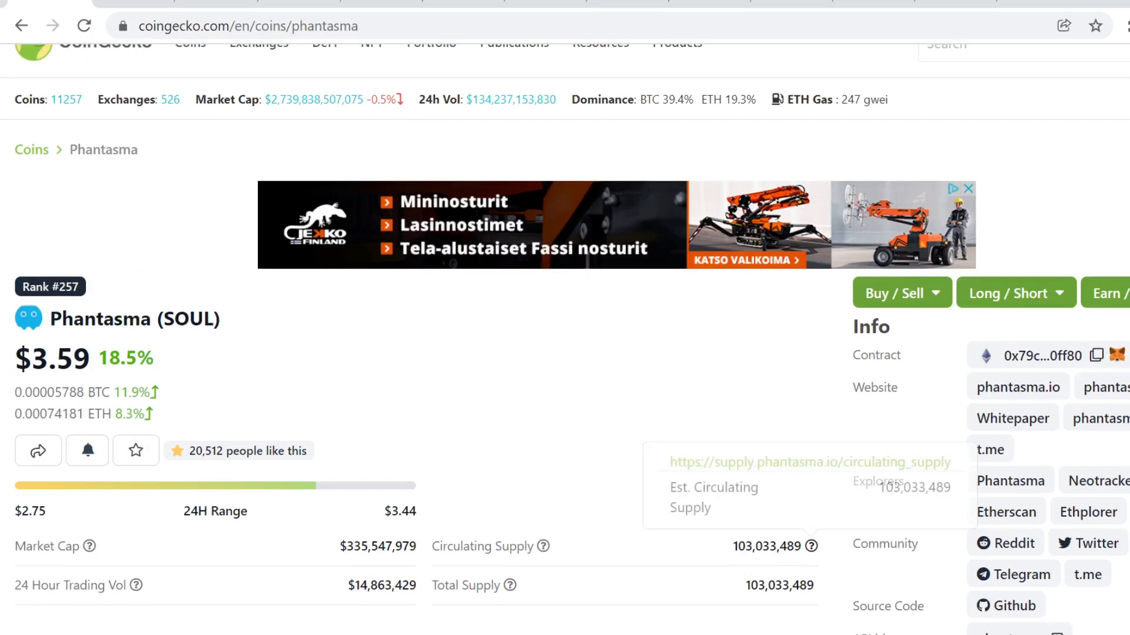
{"action": "mouse_move", "coordinate": [731, 502]}
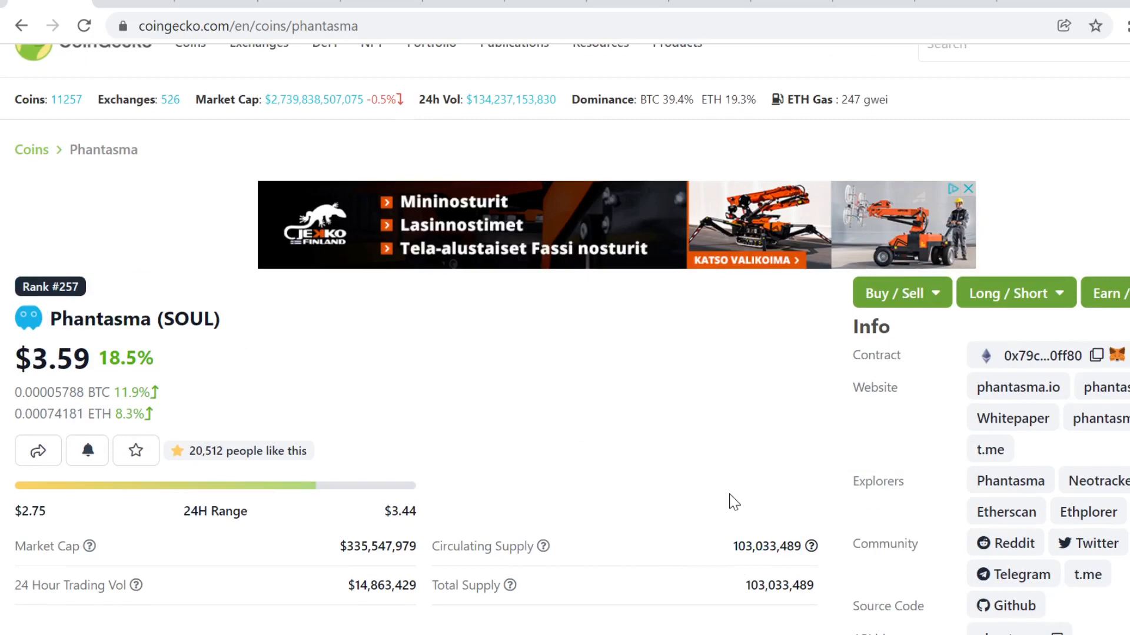
Scroll down to the SOUL price chart showing $0.6459 on 23 October 2021
{"action": "scroll", "scroll_direction": "down", "scroll_amount": 3}
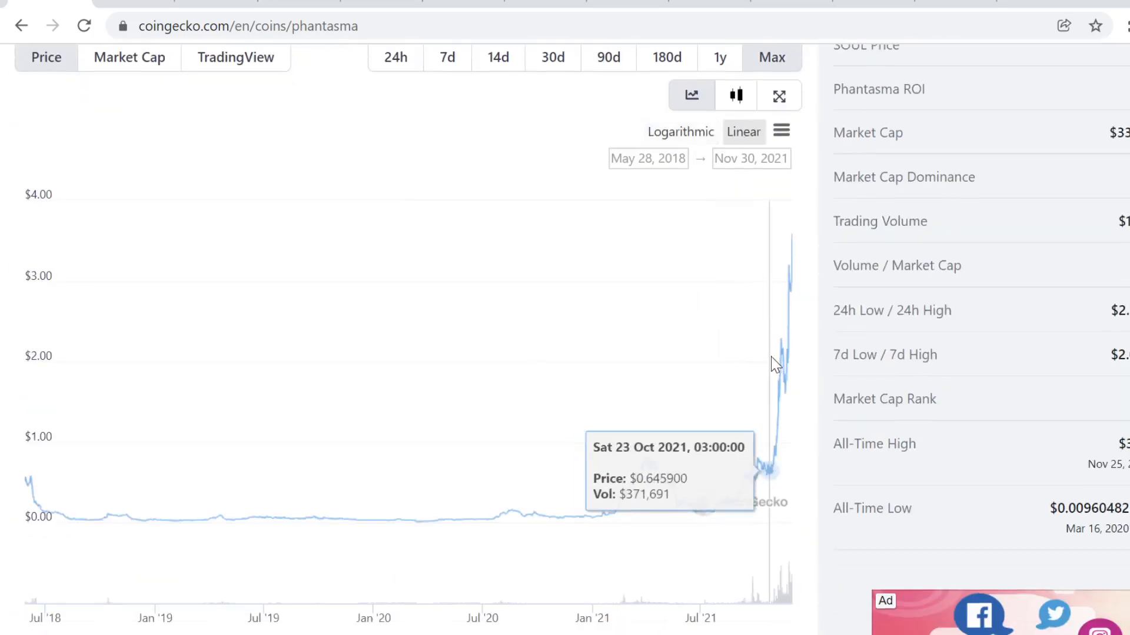
{"action": "mouse_move", "coordinate": [757, 289]}
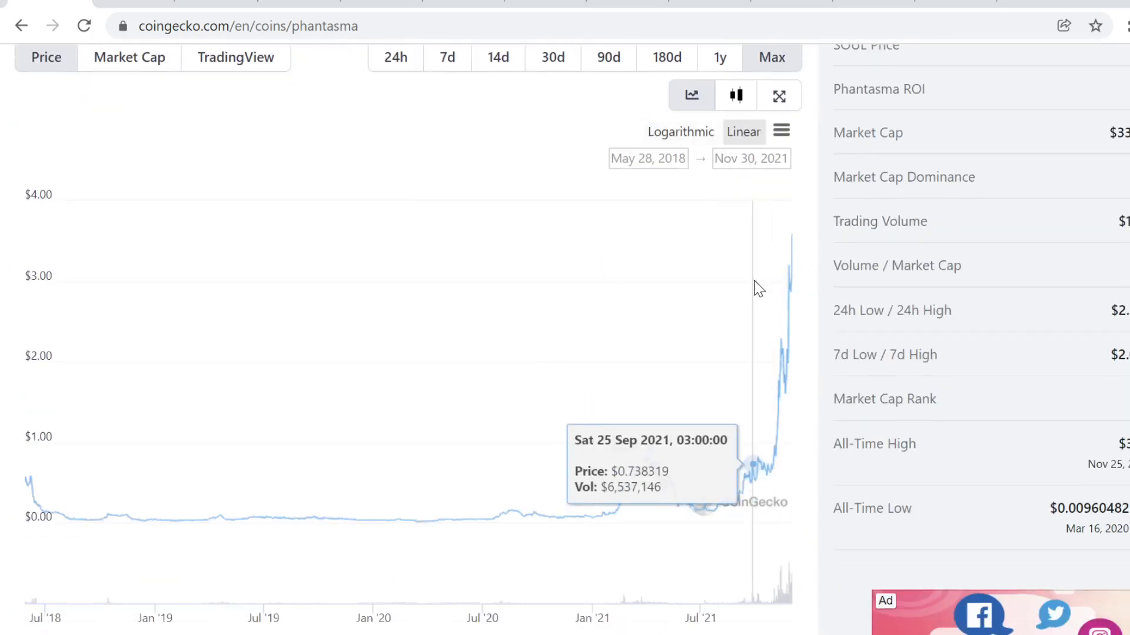
{"action": "mouse_move", "coordinate": [768, 298]}
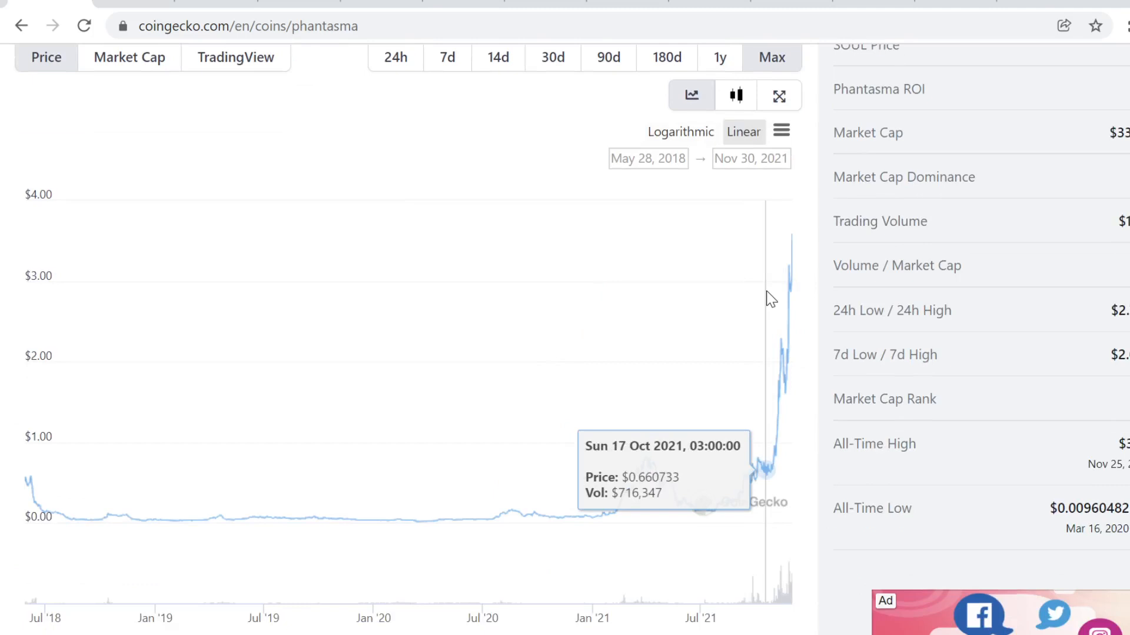
{"action": "mouse_move", "coordinate": [793, 280]}
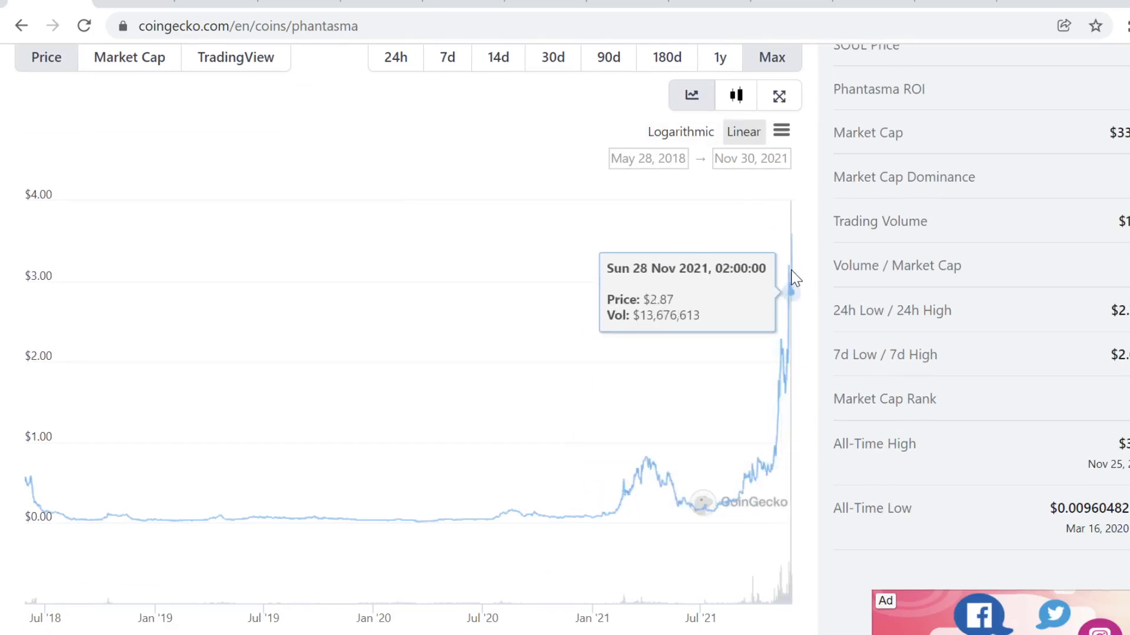
{"action": "mouse_move", "coordinate": [803, 247]}
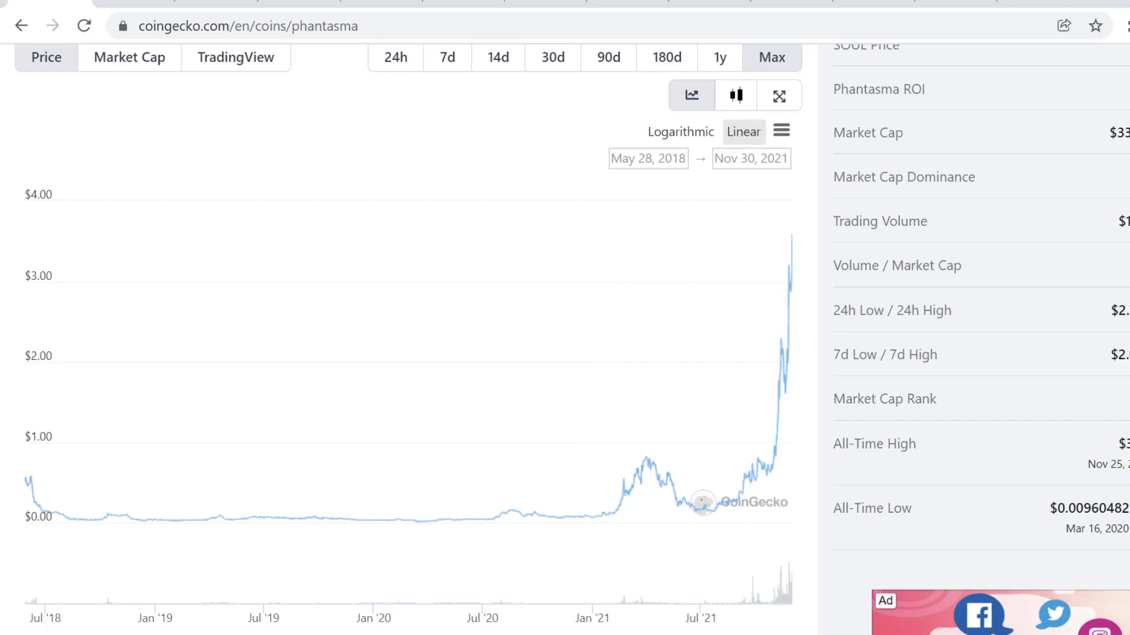
Scroll up to the SOUL summary with $3.59 price and 103,033,489 circulating supply
{"action": "scroll", "scroll_direction": "up", "scroll_amount": 3}
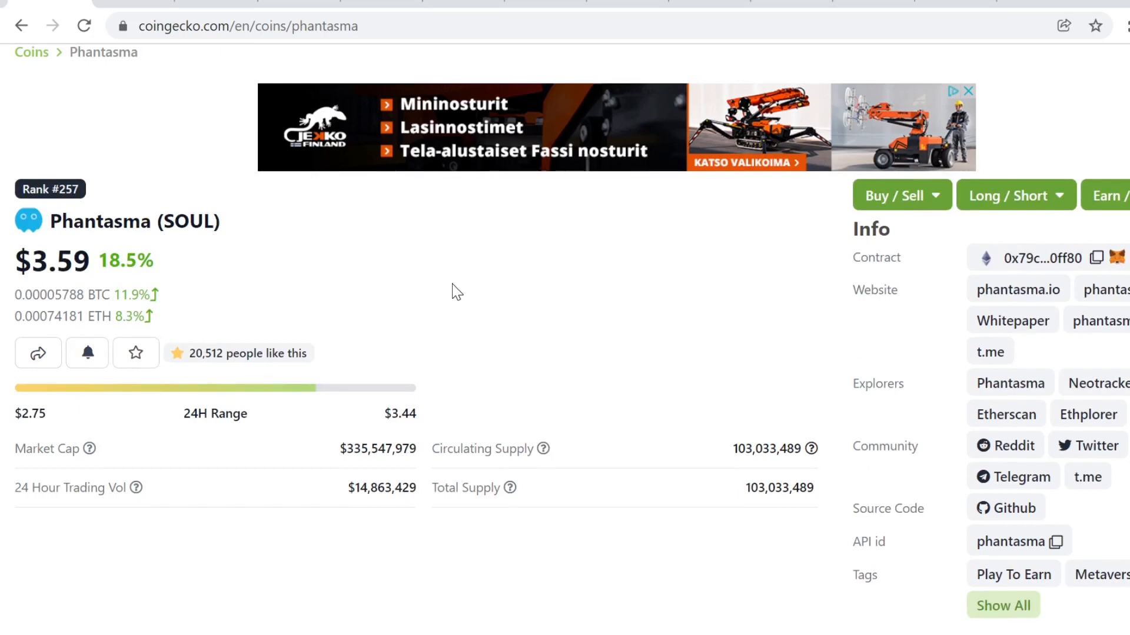
Scroll down to the Max price chart, January 2020 to November 2021
{"action": "scroll", "scroll_direction": "down", "scroll_amount": 3}
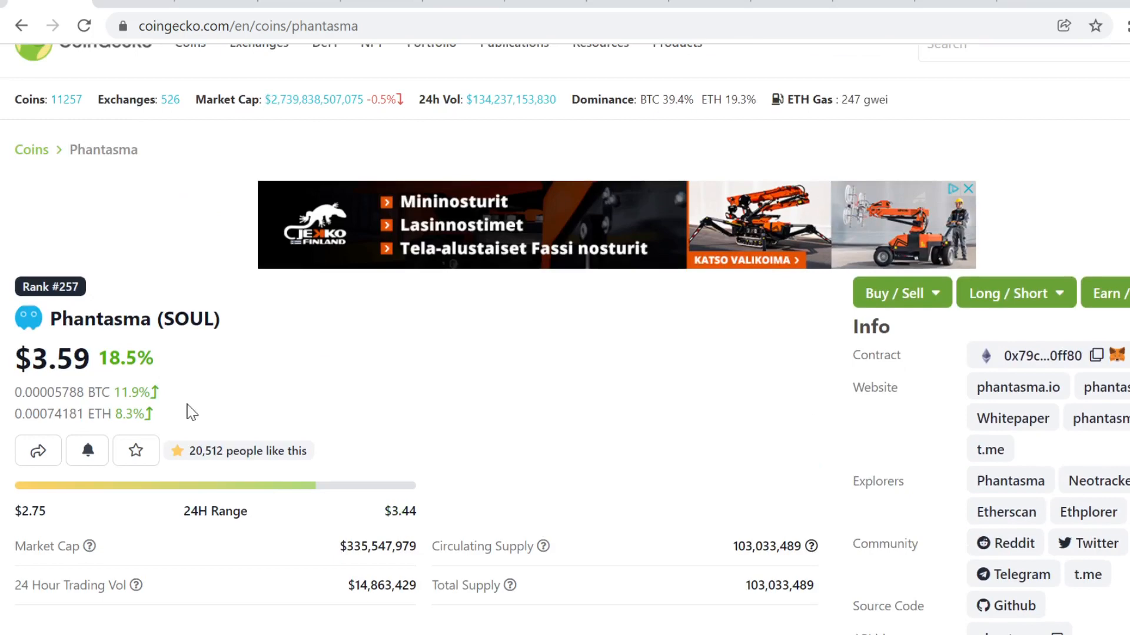
{"action": "mouse_move", "coordinate": [219, 410]}
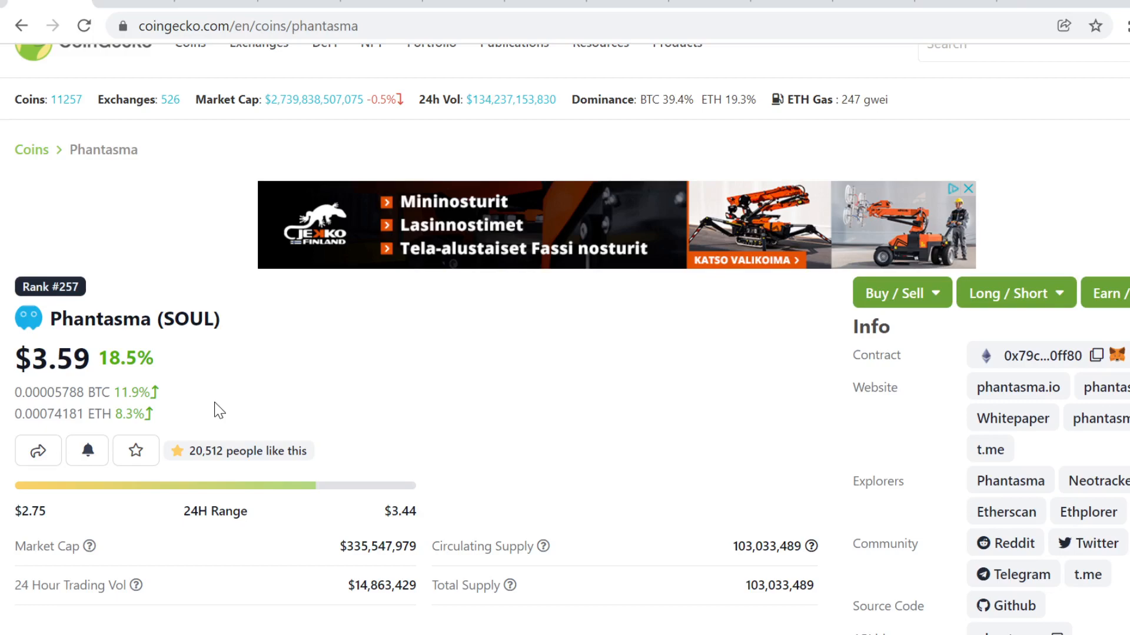
{"action": "scroll", "scroll_direction": "down", "scroll_amount": 3}
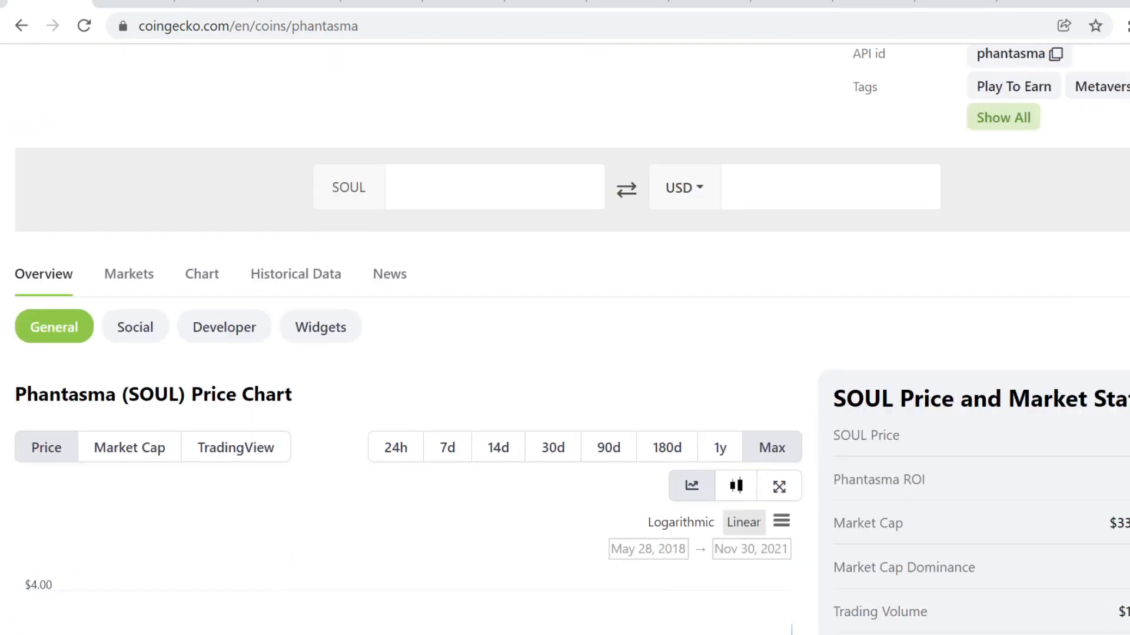
{"action": "scroll", "scroll_direction": "down", "scroll_amount": 3}
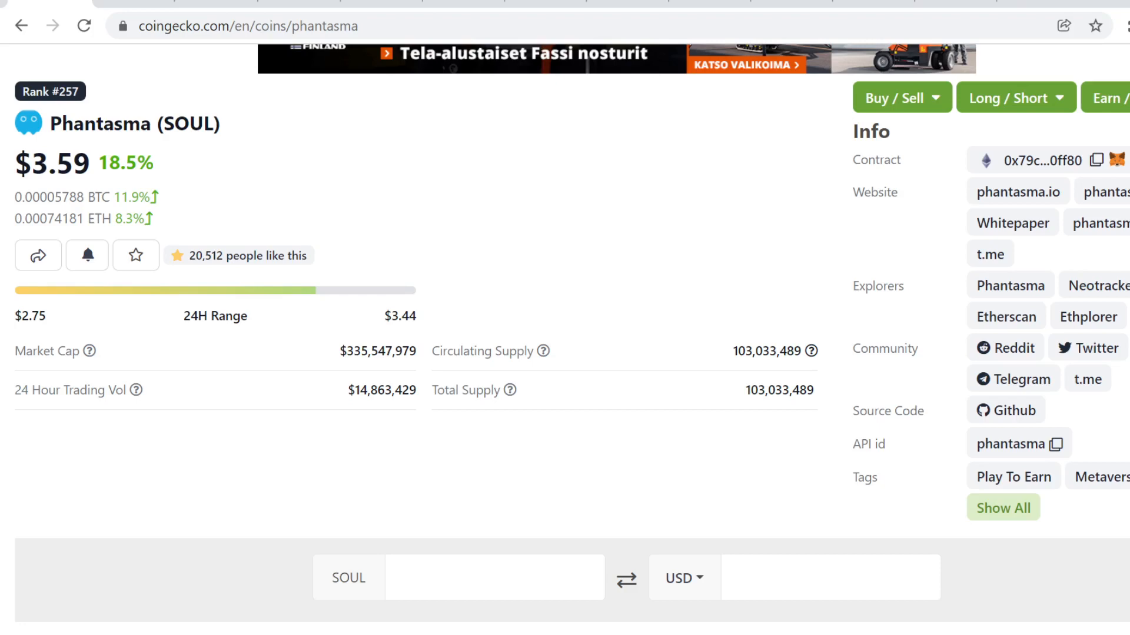
{"action": "scroll", "scroll_direction": "down", "scroll_amount": 3}
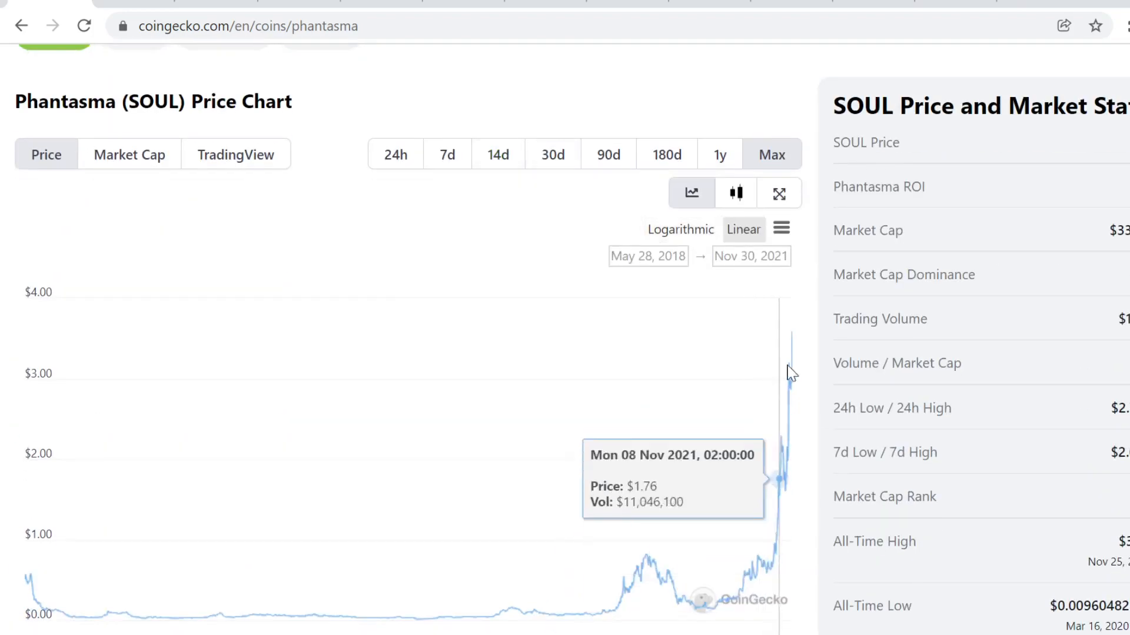
{"action": "mouse_move", "coordinate": [784, 396]}
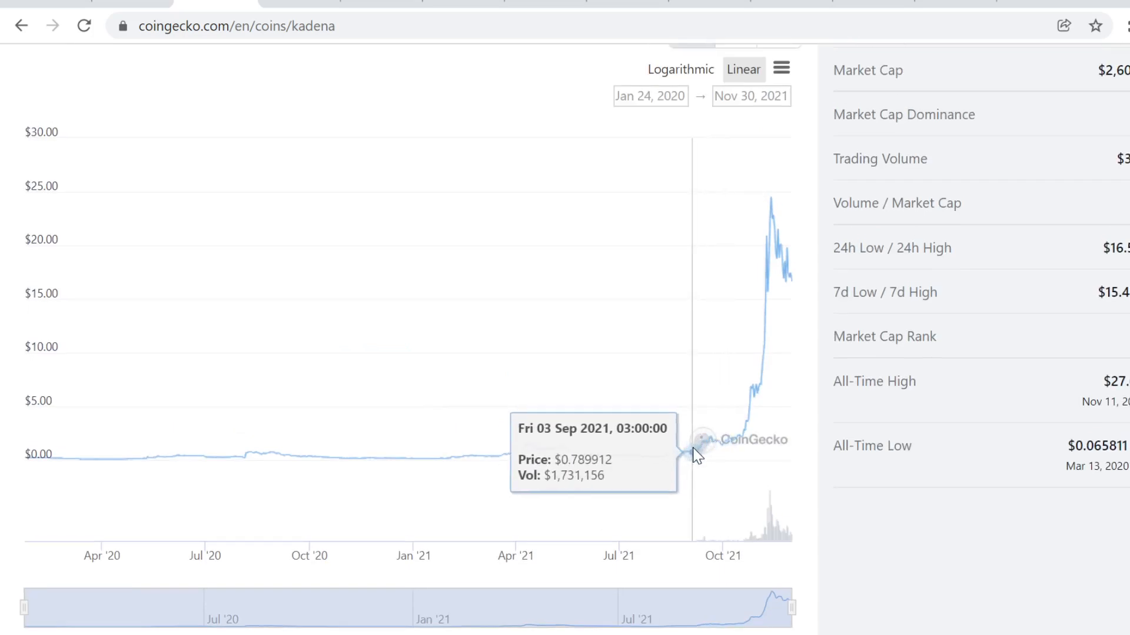
{"action": "scroll", "scroll_direction": "up", "scroll_amount": 3}
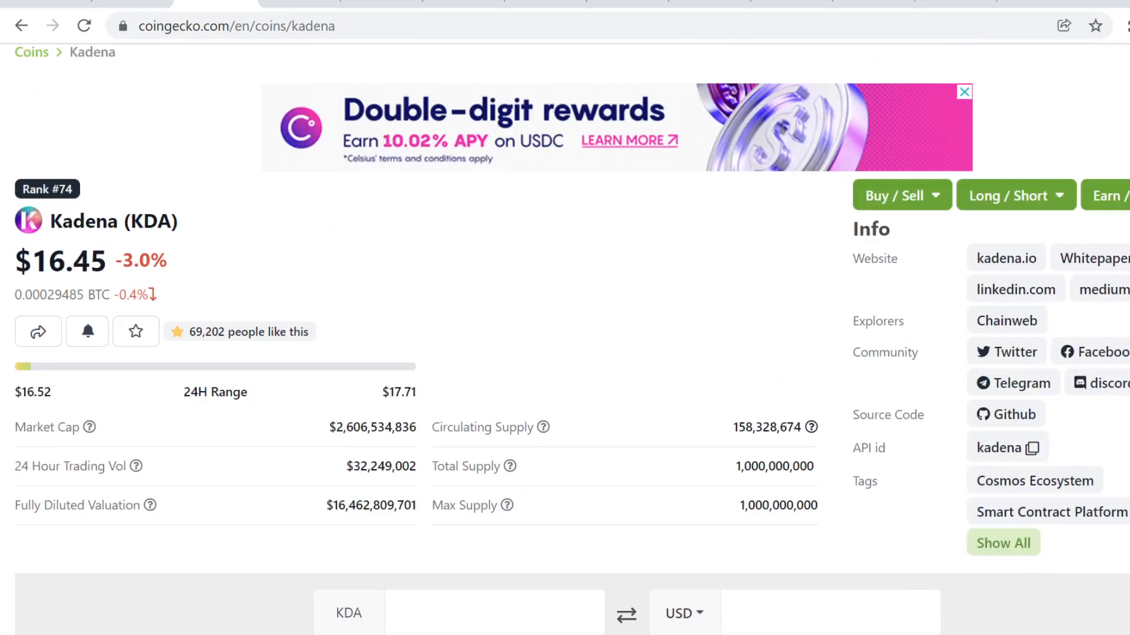
{"action": "scroll", "scroll_direction": "down", "scroll_amount": 3}
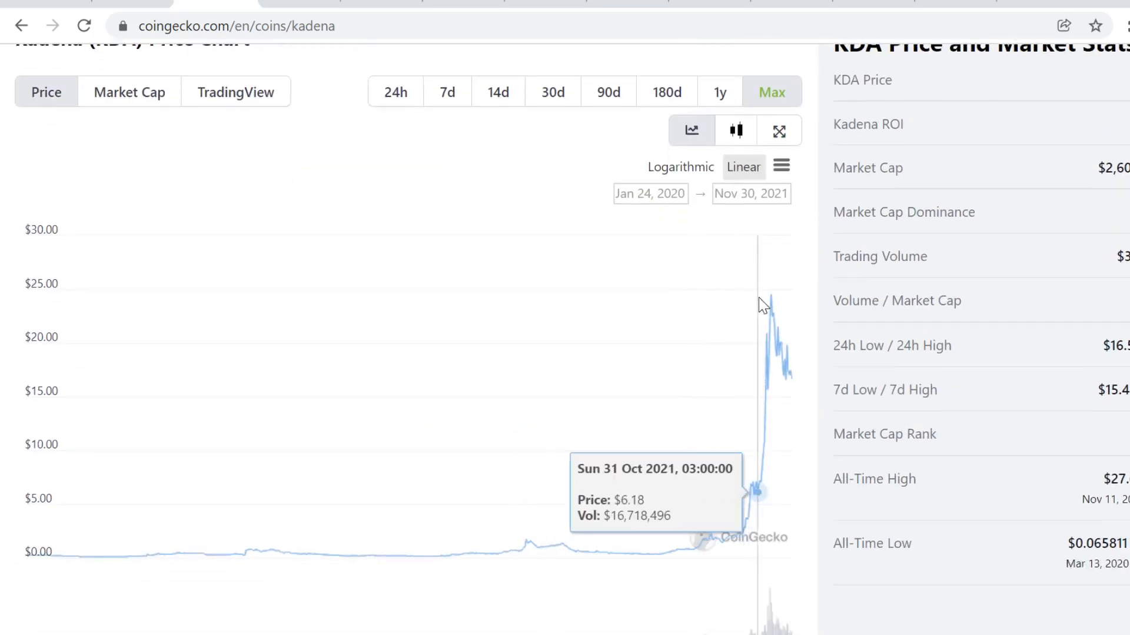
{"action": "mouse_move", "coordinate": [773, 299]}
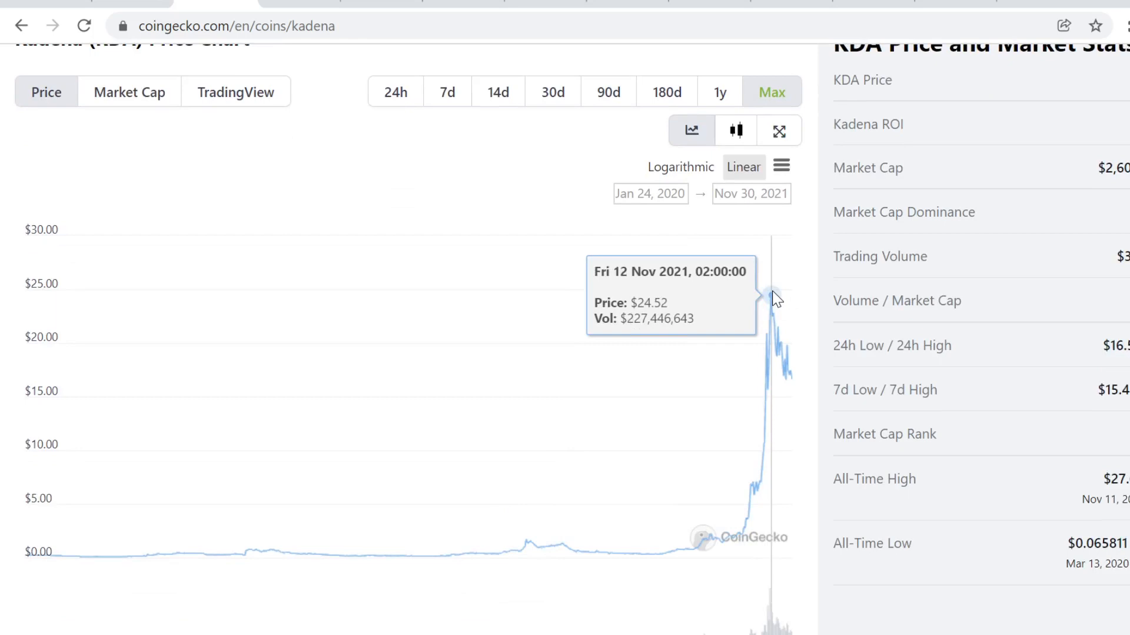
{"action": "mouse_move", "coordinate": [697, 528]}
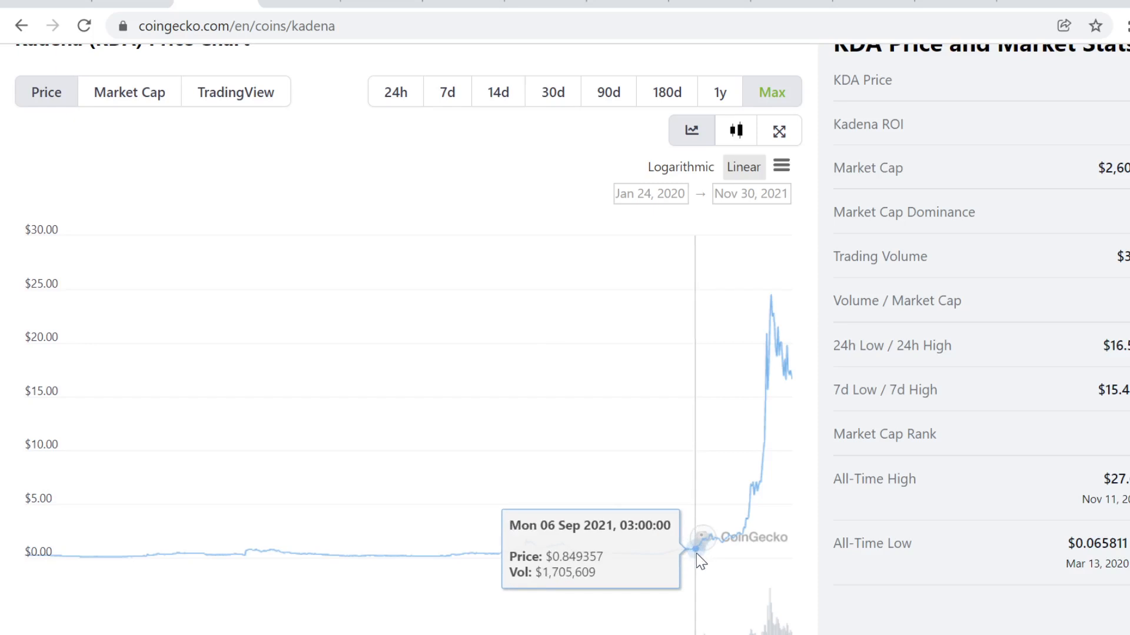
{"action": "mouse_move", "coordinate": [699, 558]}
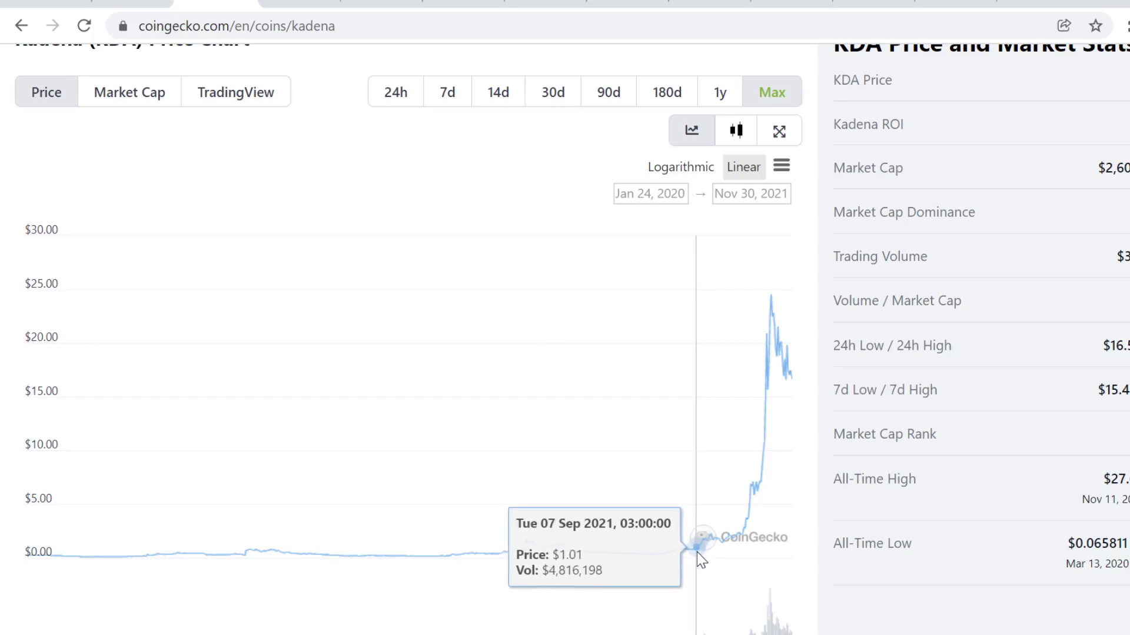
{"action": "mouse_move", "coordinate": [732, 546]}
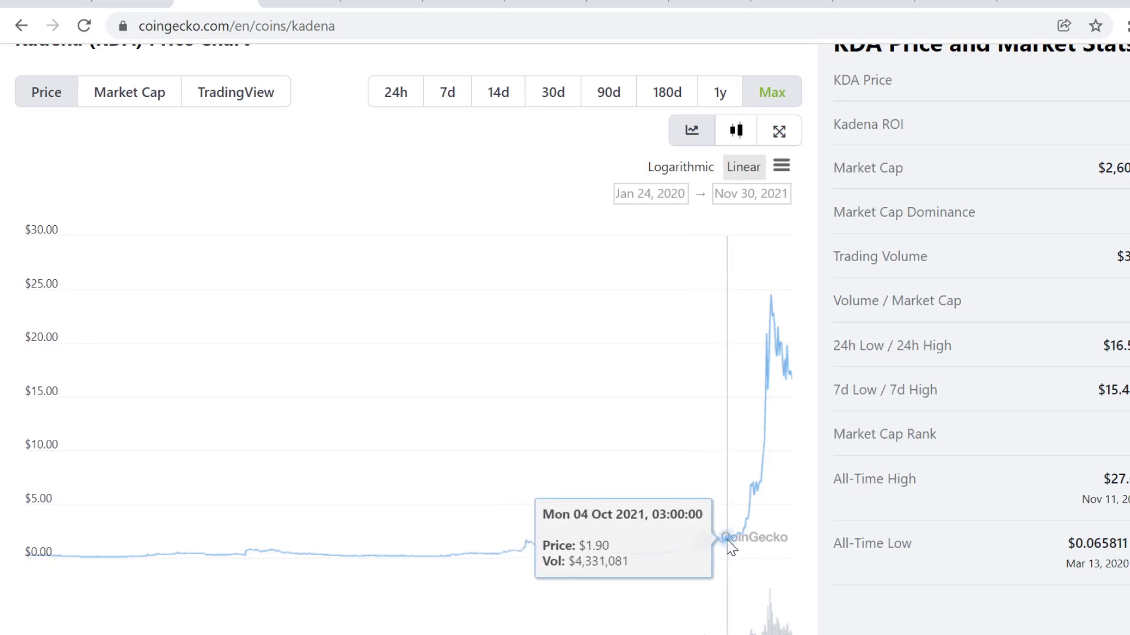
{"action": "mouse_move", "coordinate": [705, 530]}
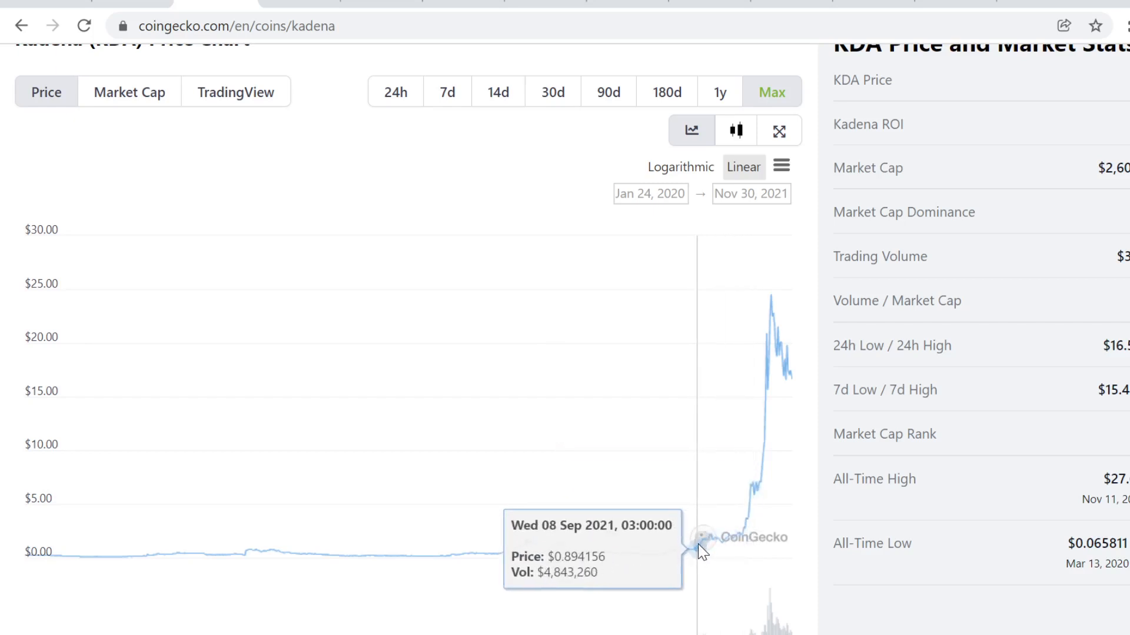
{"action": "mouse_move", "coordinate": [765, 330]}
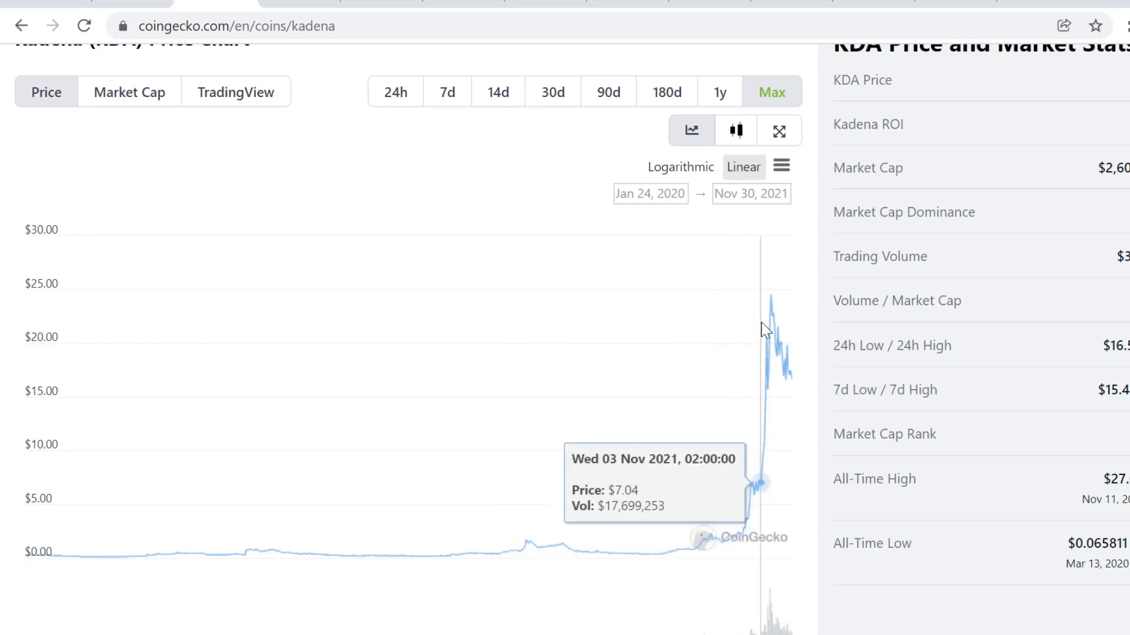
{"action": "mouse_move", "coordinate": [738, 430]}
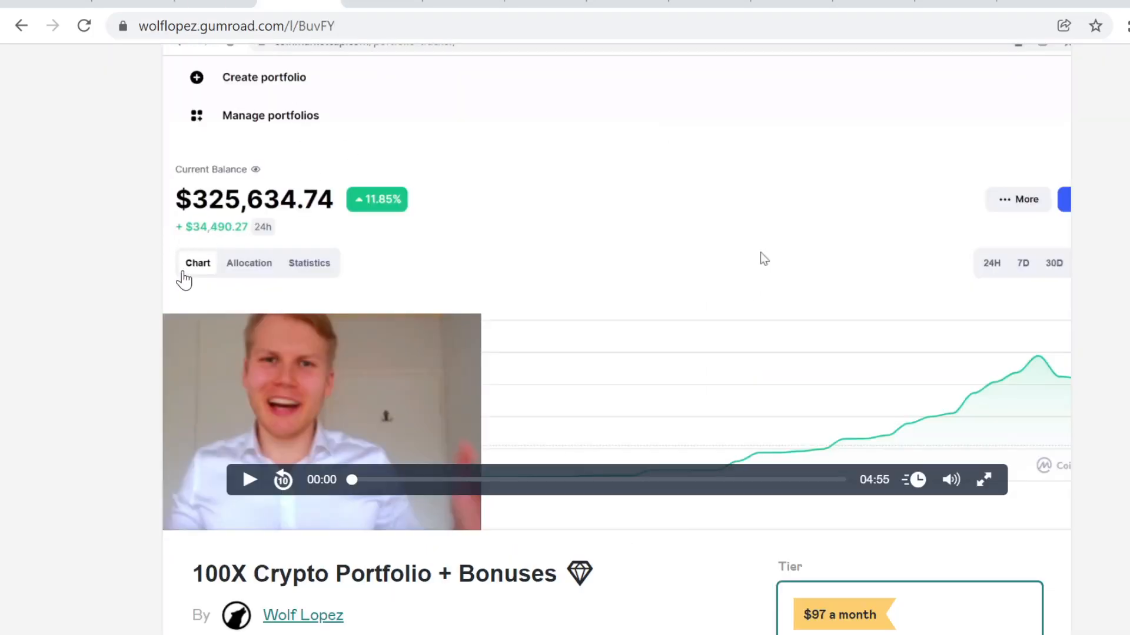
{"action": "mouse_move", "coordinate": [272, 273]}
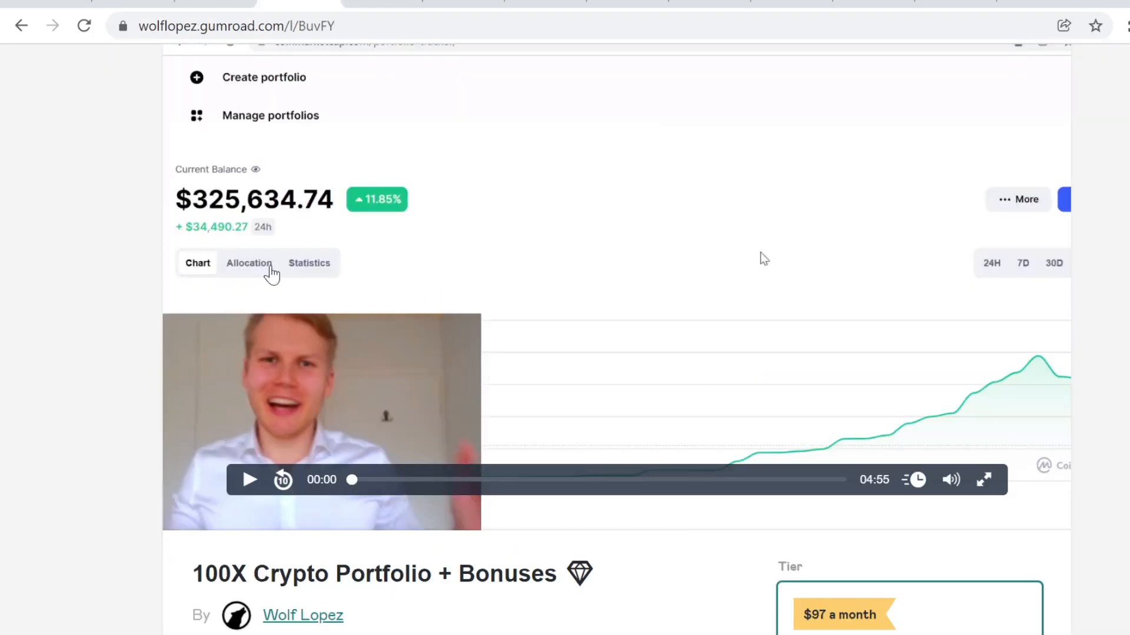
Scroll the 100X Crypto Portfolio page past the preview video to its low cap gems description
{"action": "scroll", "scroll_direction": "down", "scroll_amount": 3}
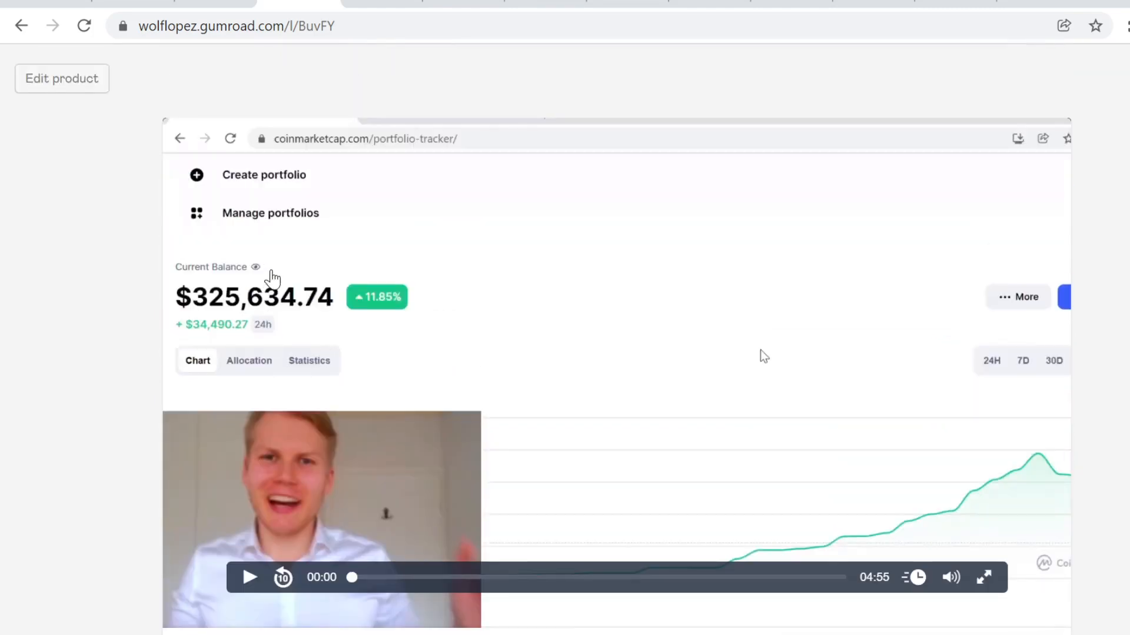
{"action": "mouse_move", "coordinate": [1076, 424]}
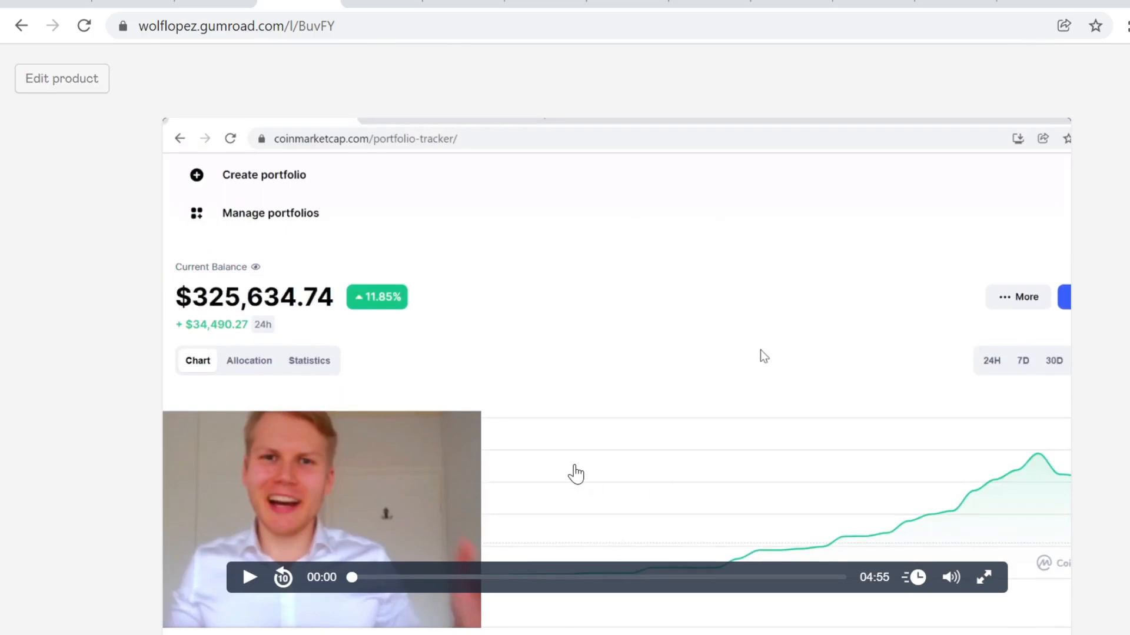
{"action": "mouse_move", "coordinate": [492, 426]}
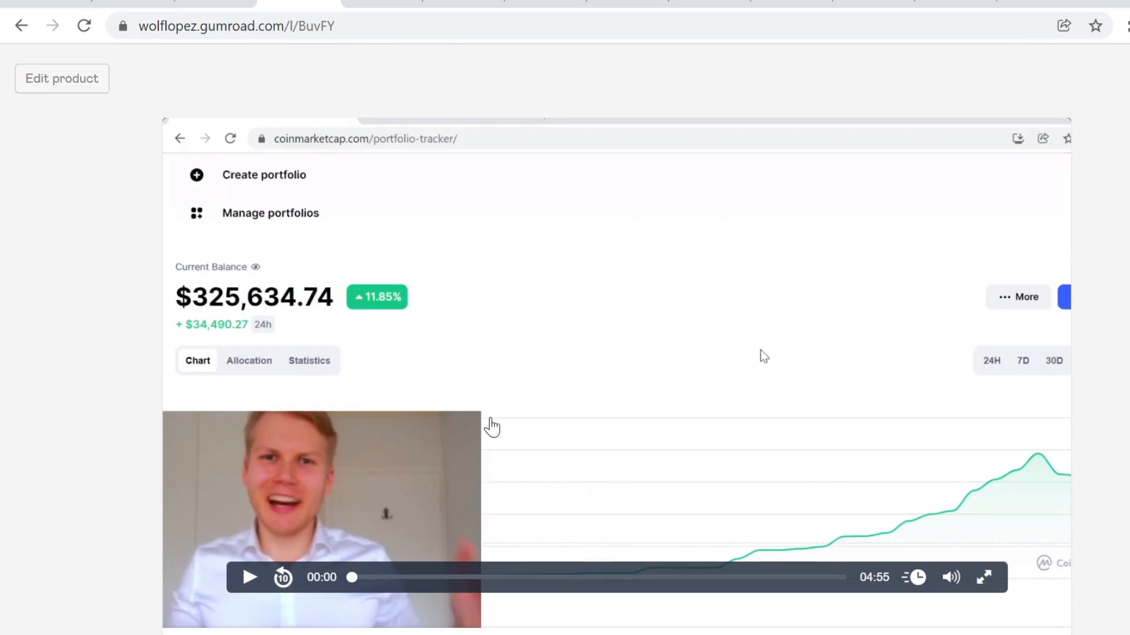
{"action": "scroll", "scroll_direction": "down", "scroll_amount": 3}
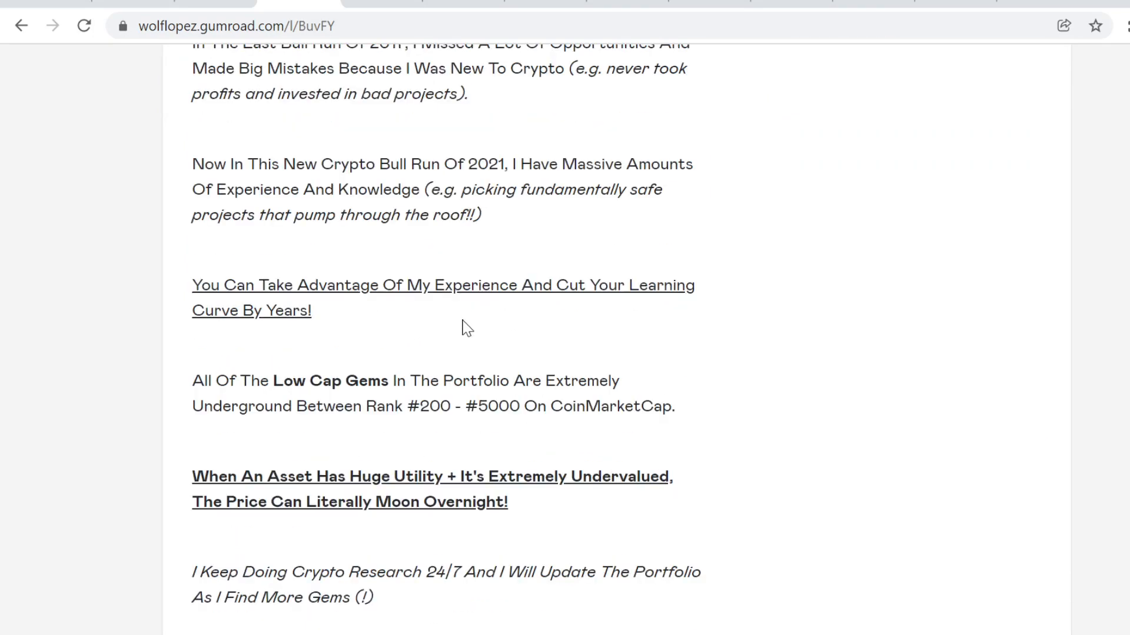
Scroll through the description to the Pro and Alpha tiers and Q4 2021 gains
{"action": "scroll", "scroll_direction": "down", "scroll_amount": 3}
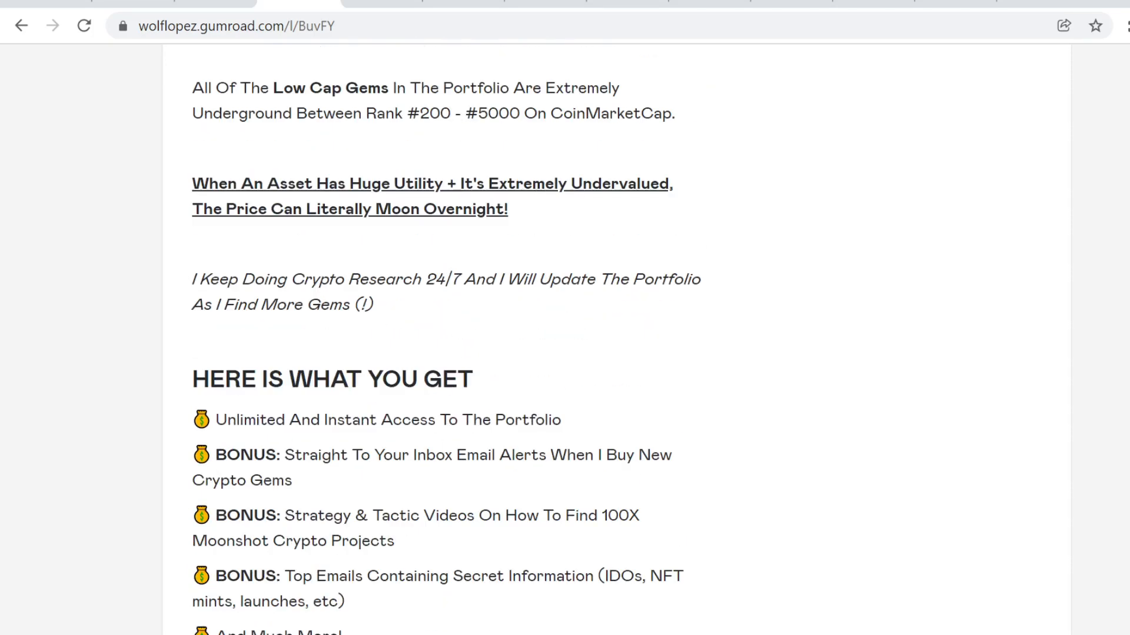
{"action": "mouse_move", "coordinate": [318, 497]}
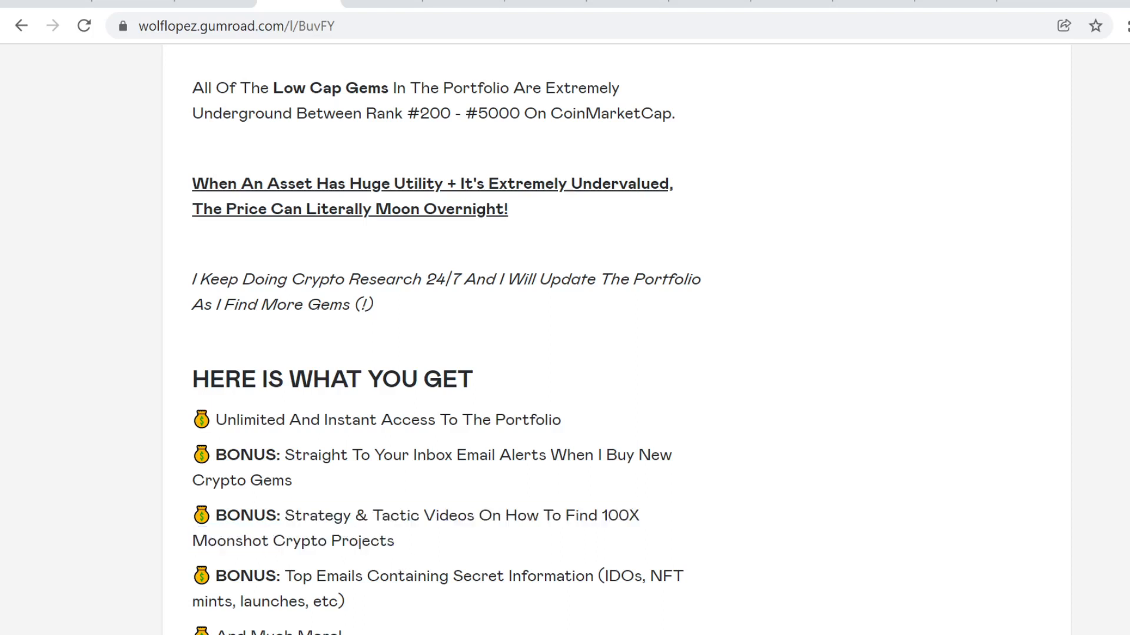
{"action": "mouse_move", "coordinate": [400, 551]}
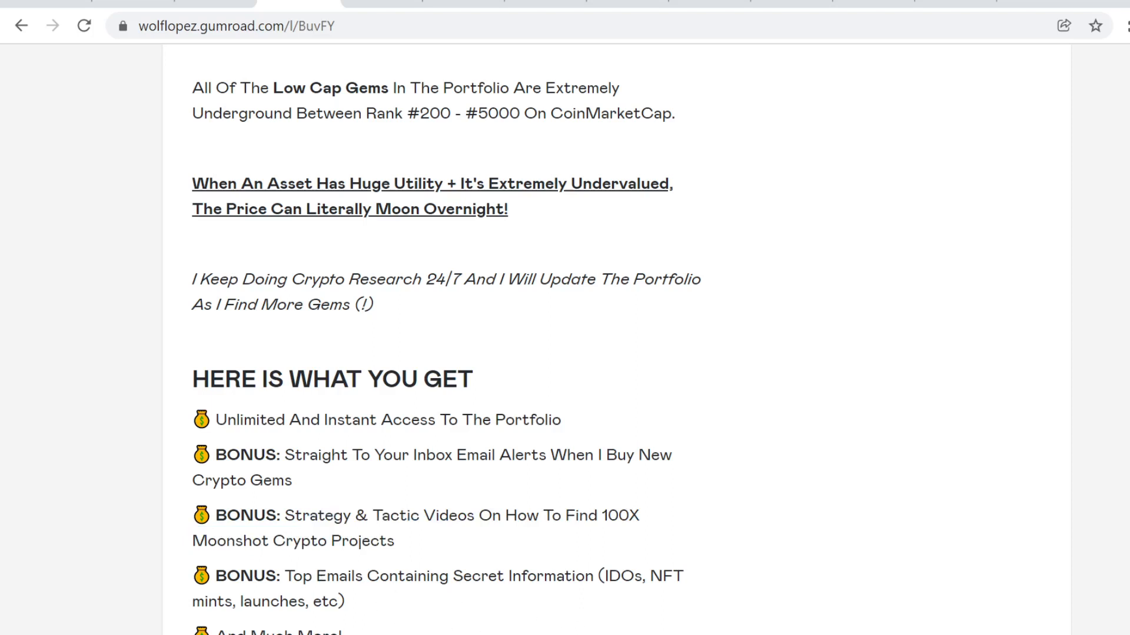
{"action": "mouse_move", "coordinate": [359, 606]}
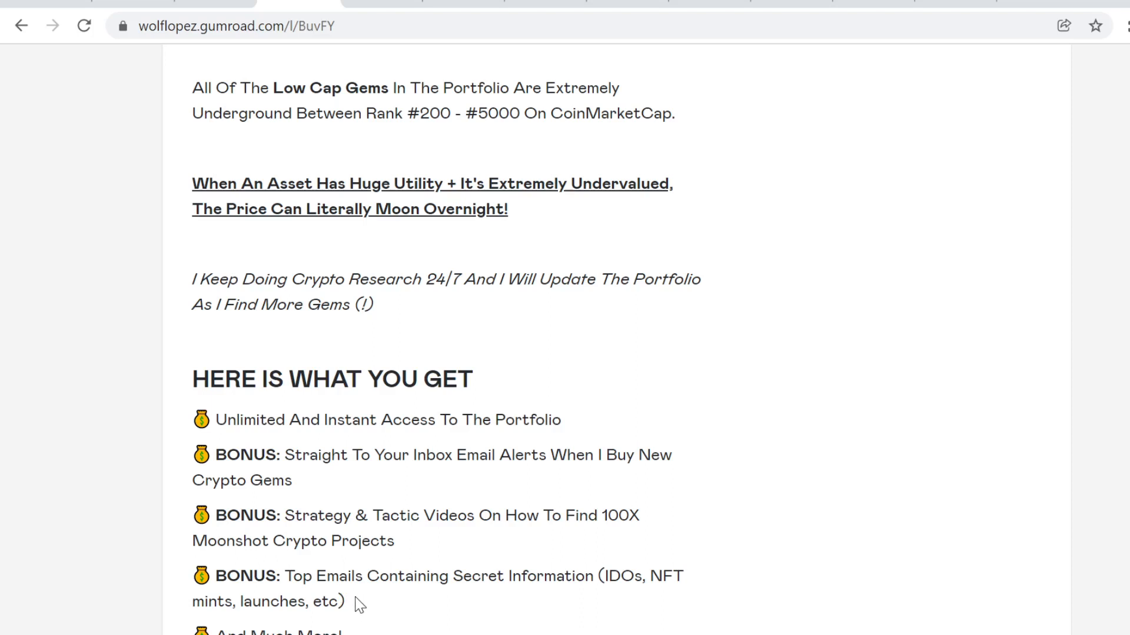
{"action": "mouse_move", "coordinate": [388, 626]}
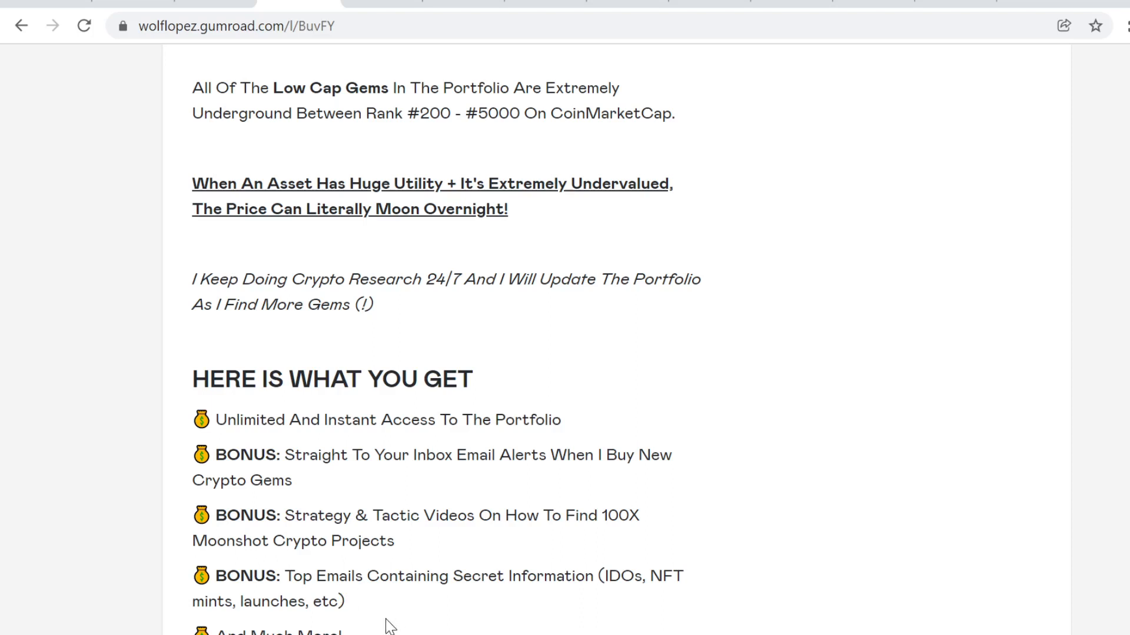
{"action": "mouse_move", "coordinate": [549, 496]}
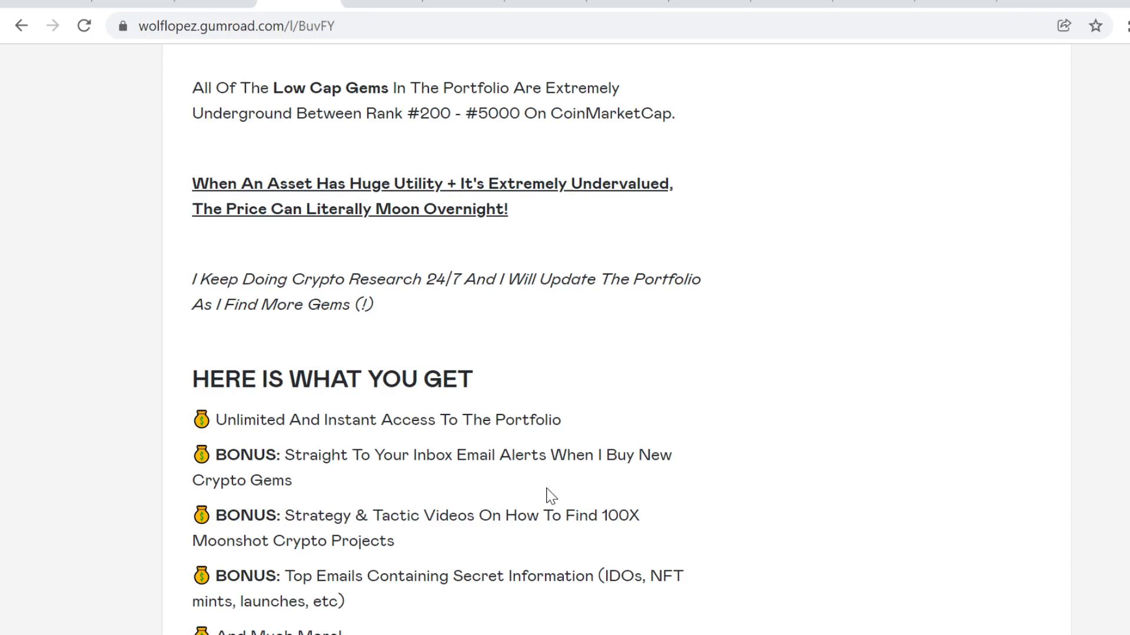
{"action": "mouse_move", "coordinate": [562, 490]}
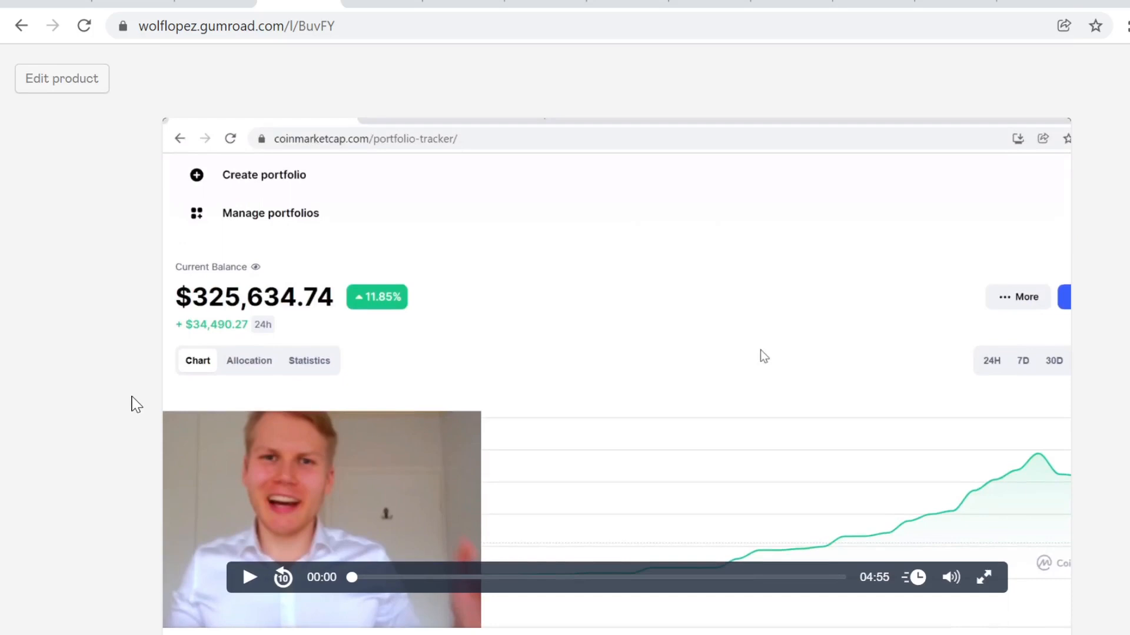
{"action": "scroll", "scroll_direction": "down", "scroll_amount": 3}
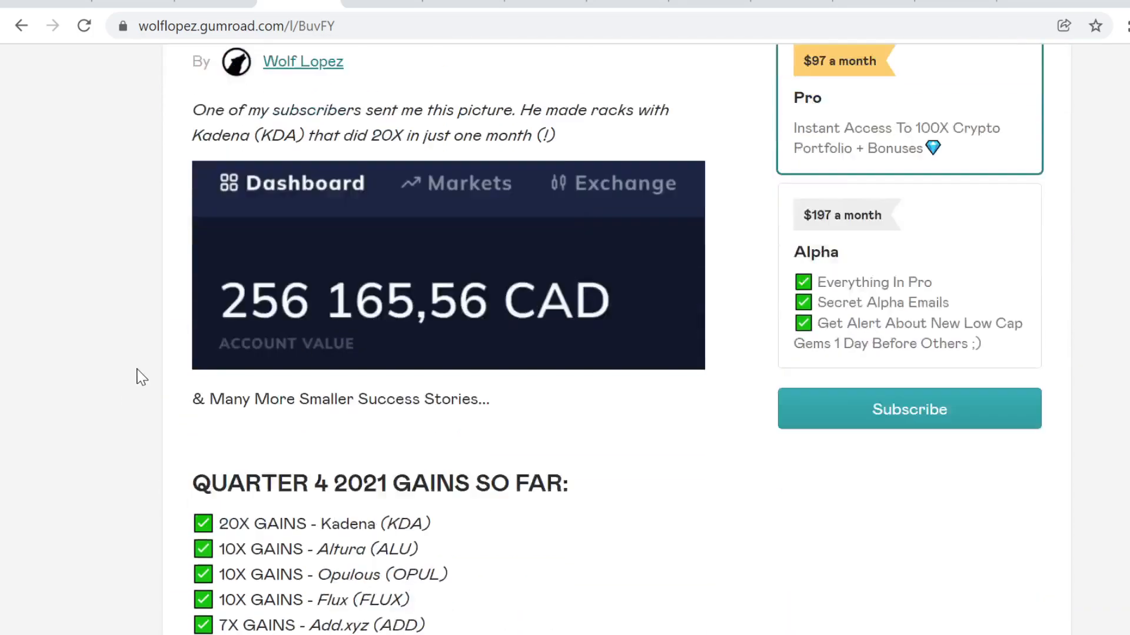